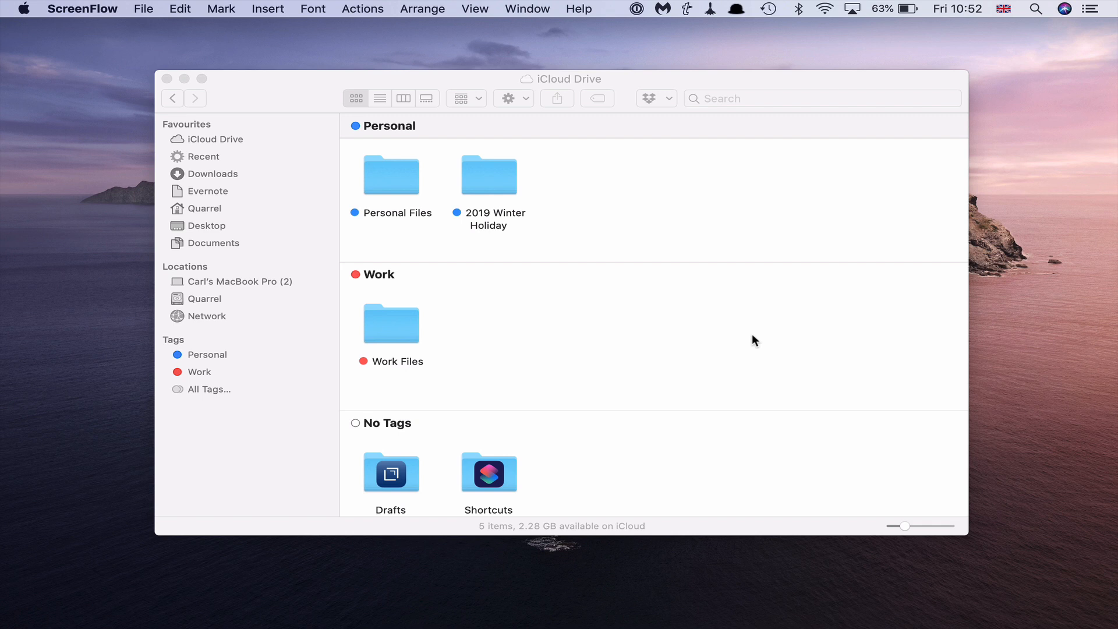
Step: Open the Personal Files folder in the iCloud Drive window
double_click(391, 174)
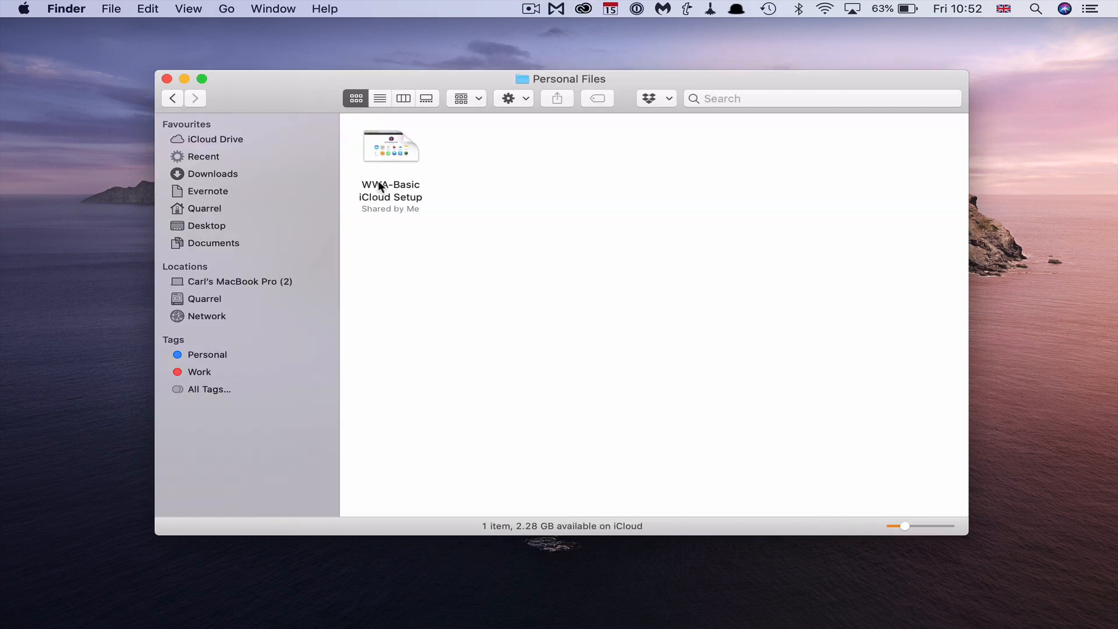
mouse_move(382, 222)
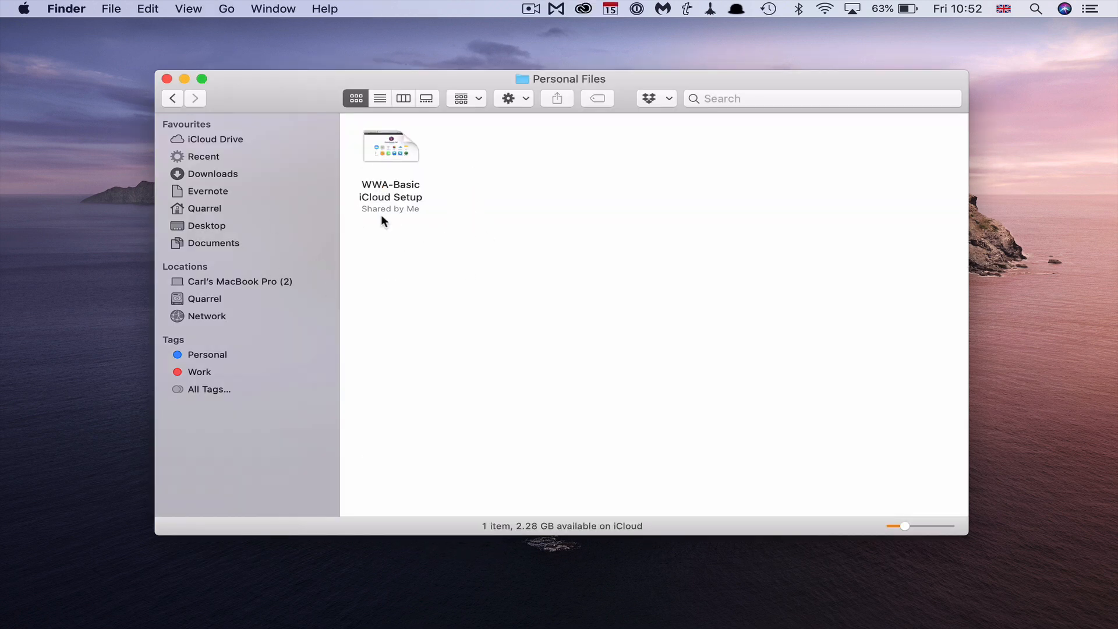
mouse_move(393, 247)
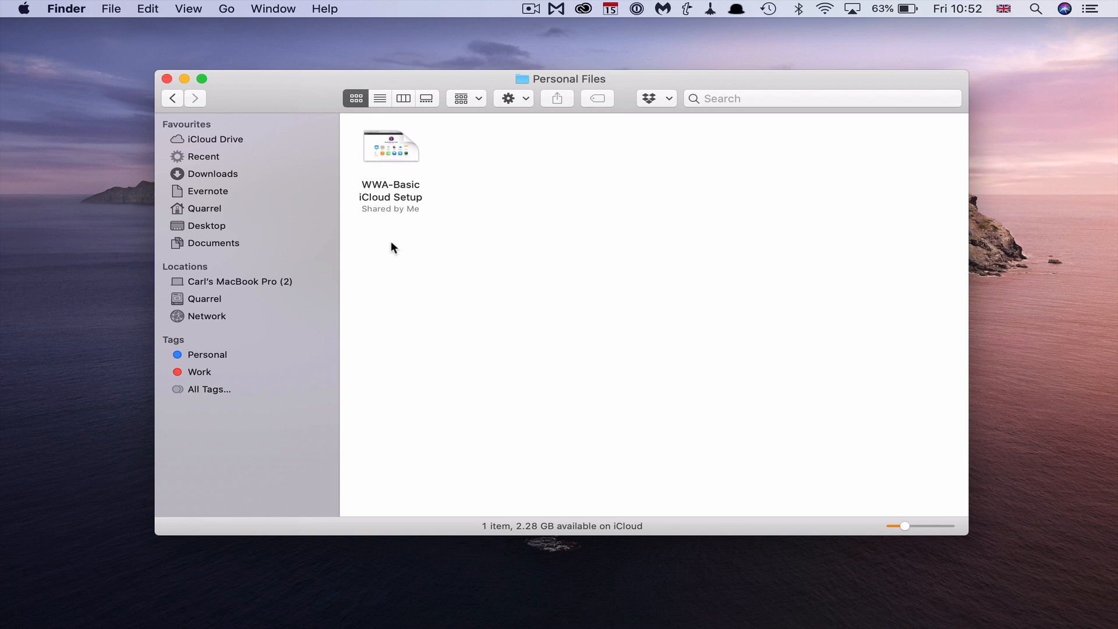
mouse_move(486, 225)
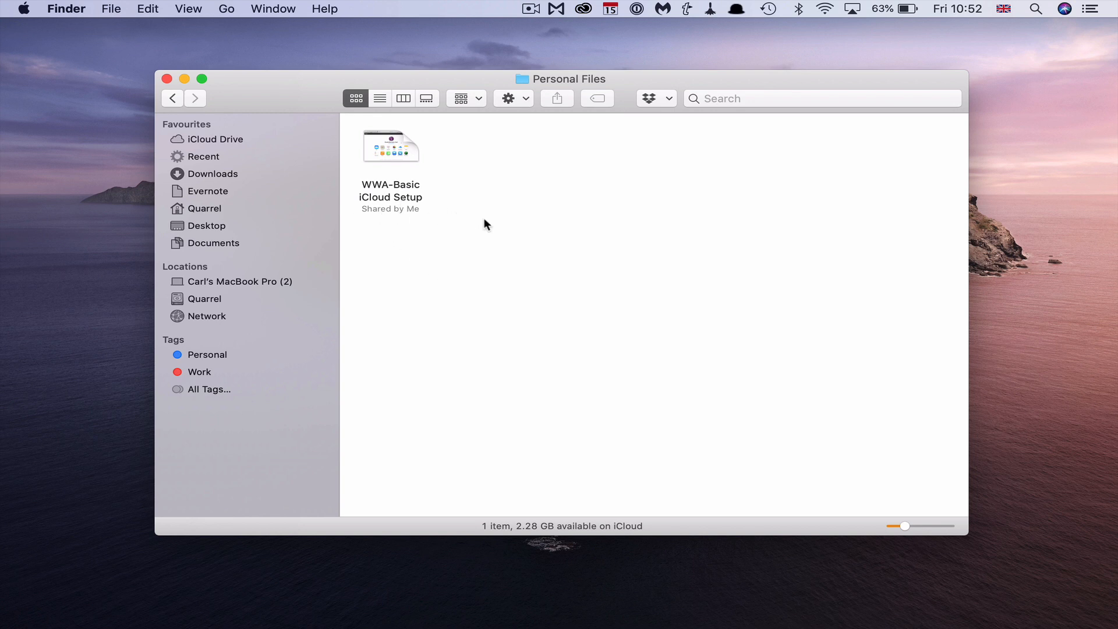
mouse_move(489, 226)
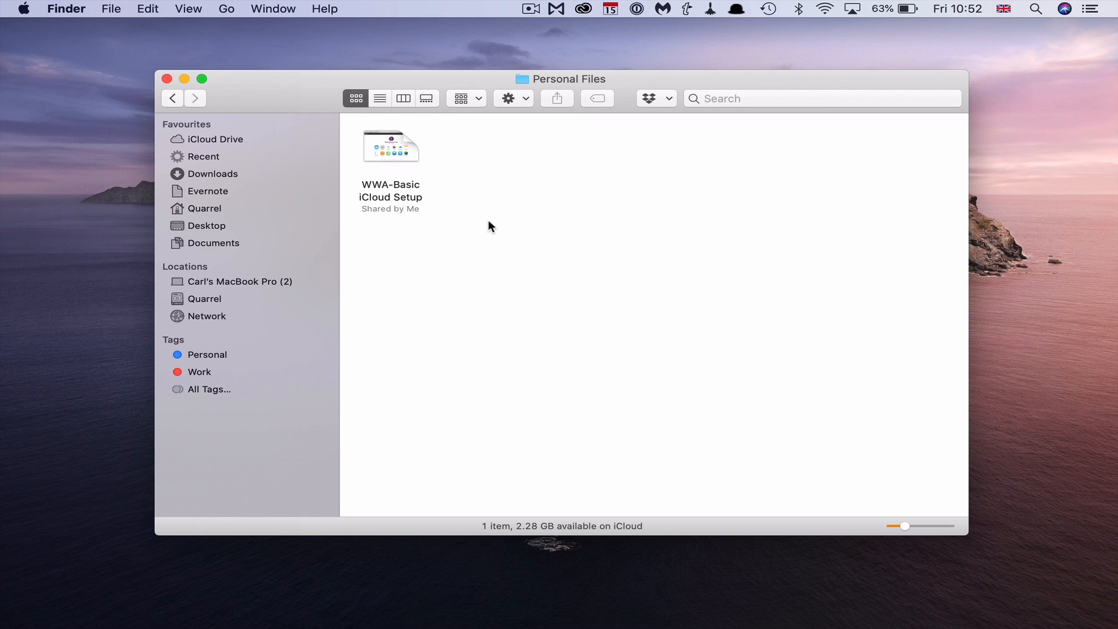
click(390, 146)
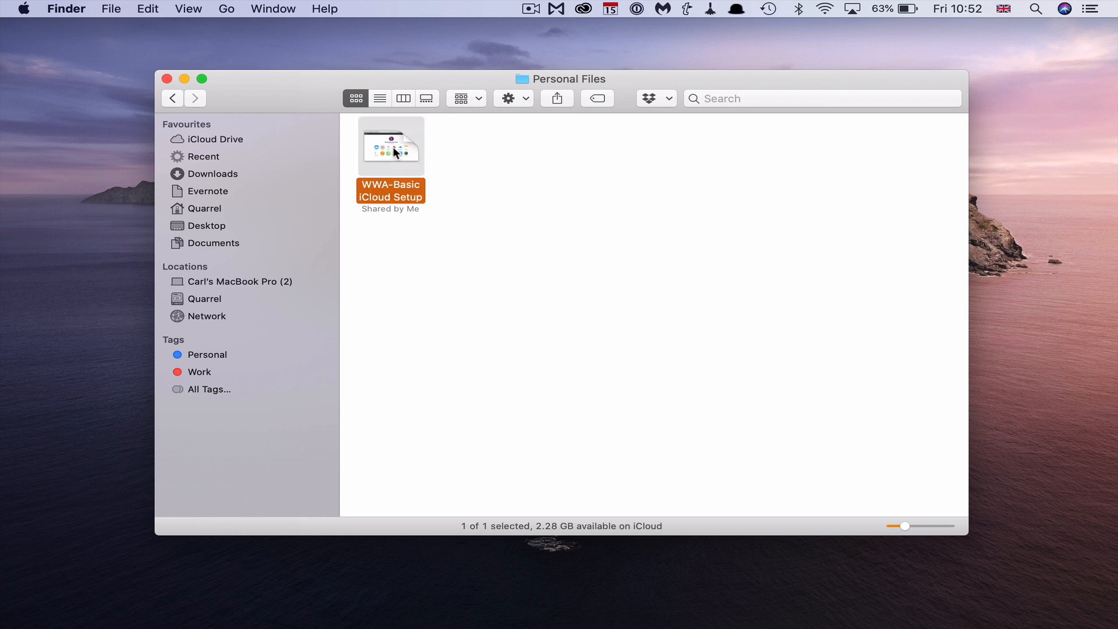
mouse_move(556, 97)
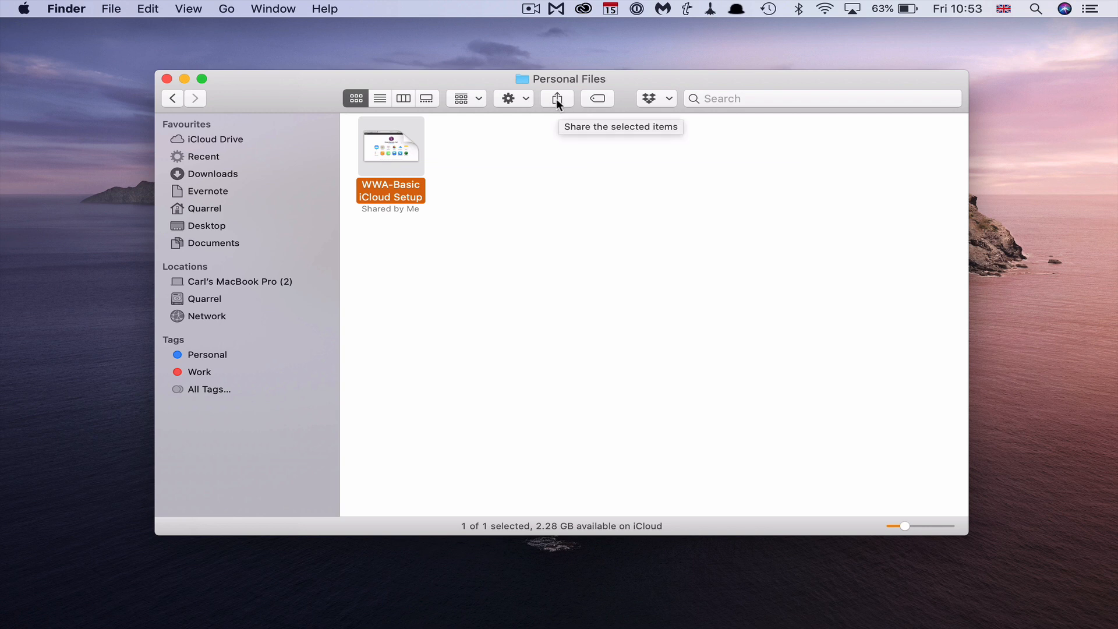
mouse_move(556, 166)
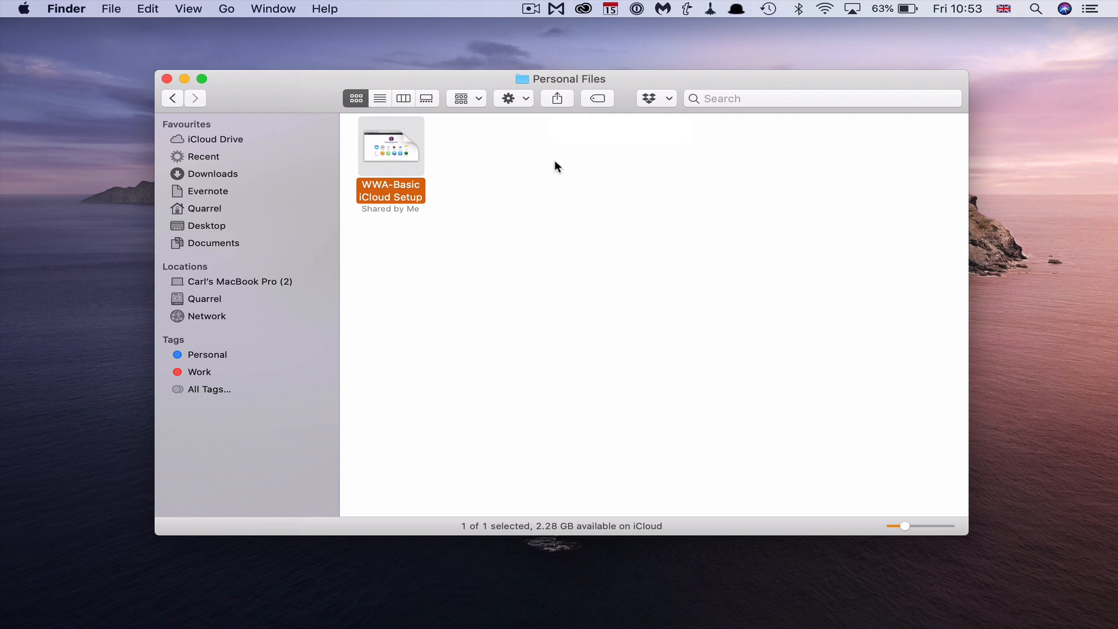
mouse_move(449, 143)
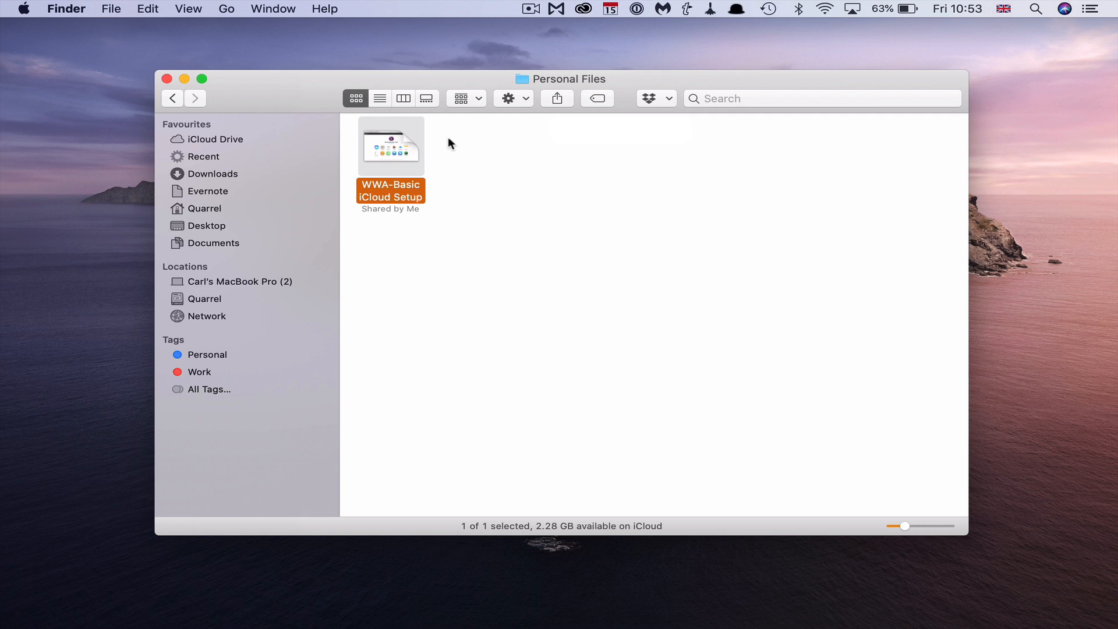
click(556, 98)
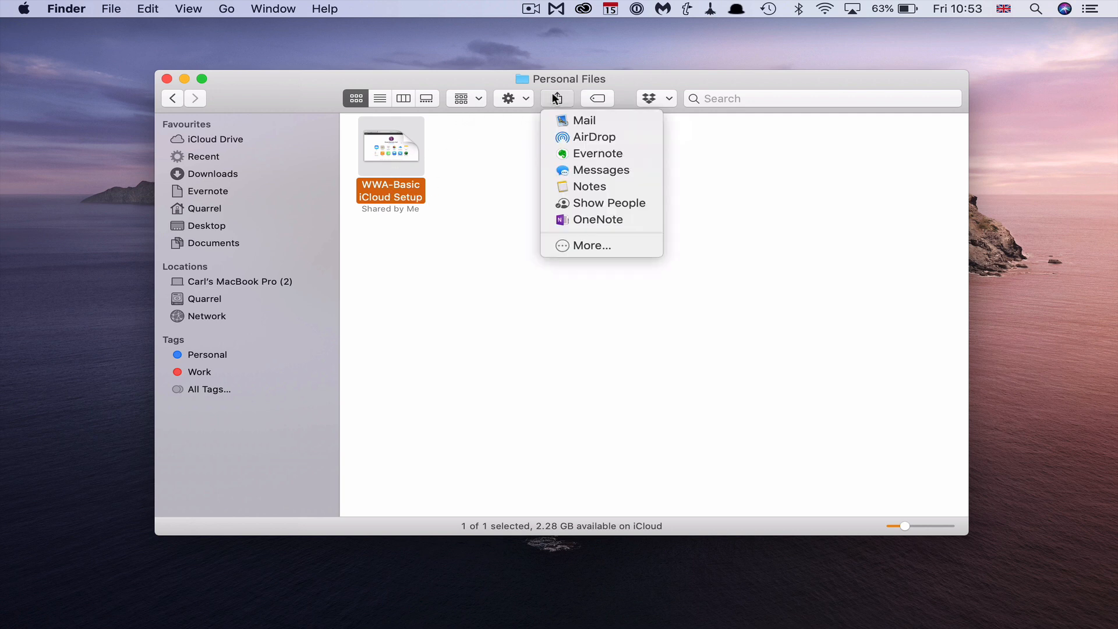
mouse_move(601, 153)
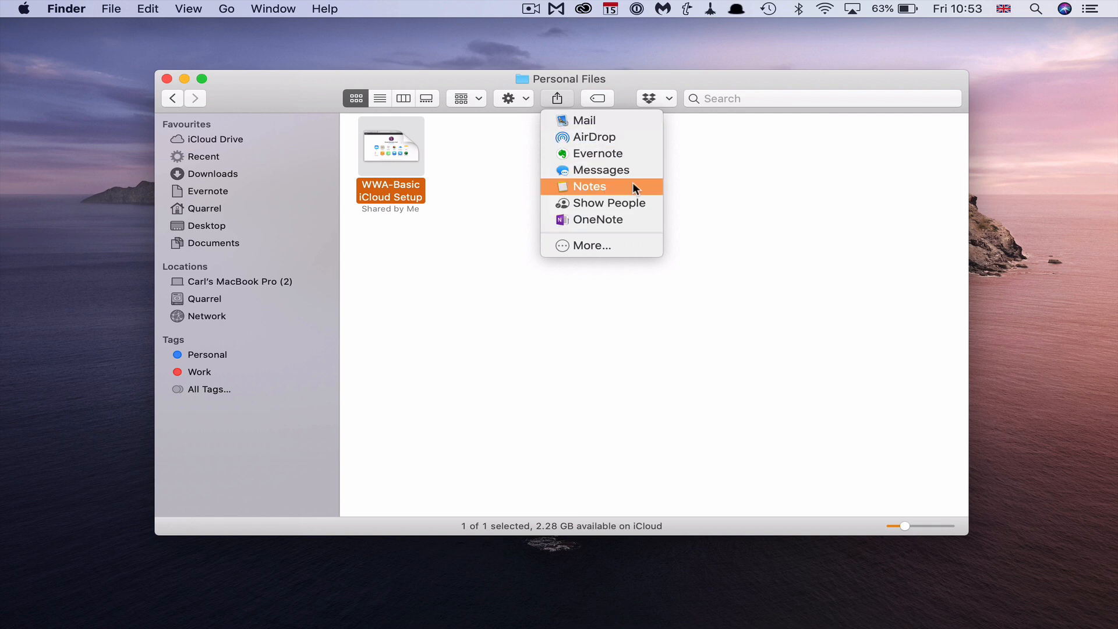
mouse_move(597, 219)
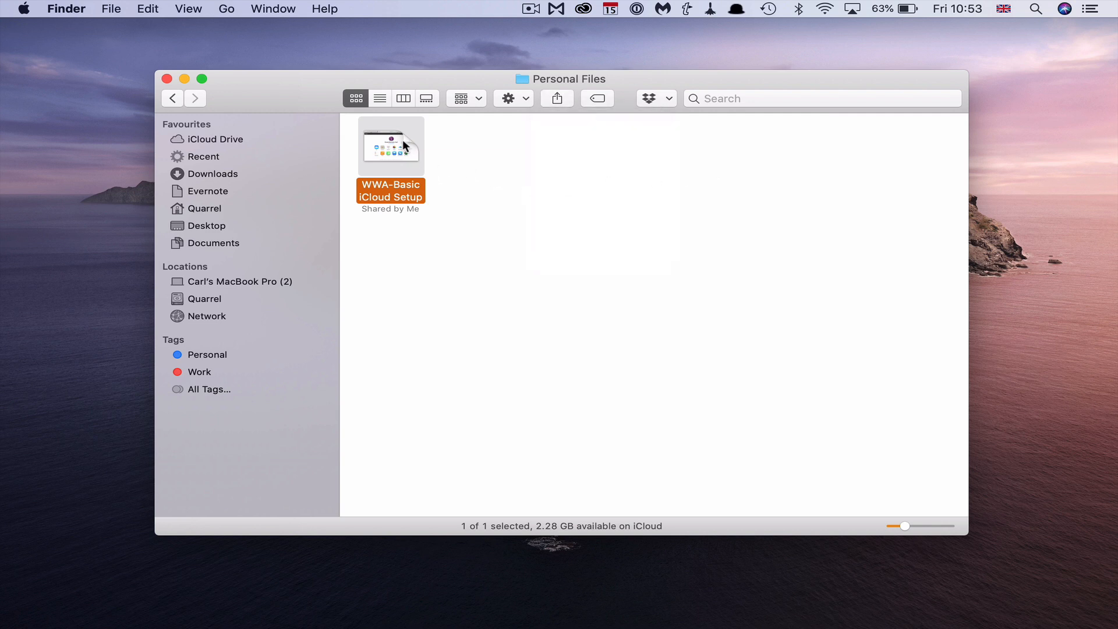
Step: Open the shortcut menu for the WWA-Basic iCloud Setup file to reach Share
right_click(390, 146)
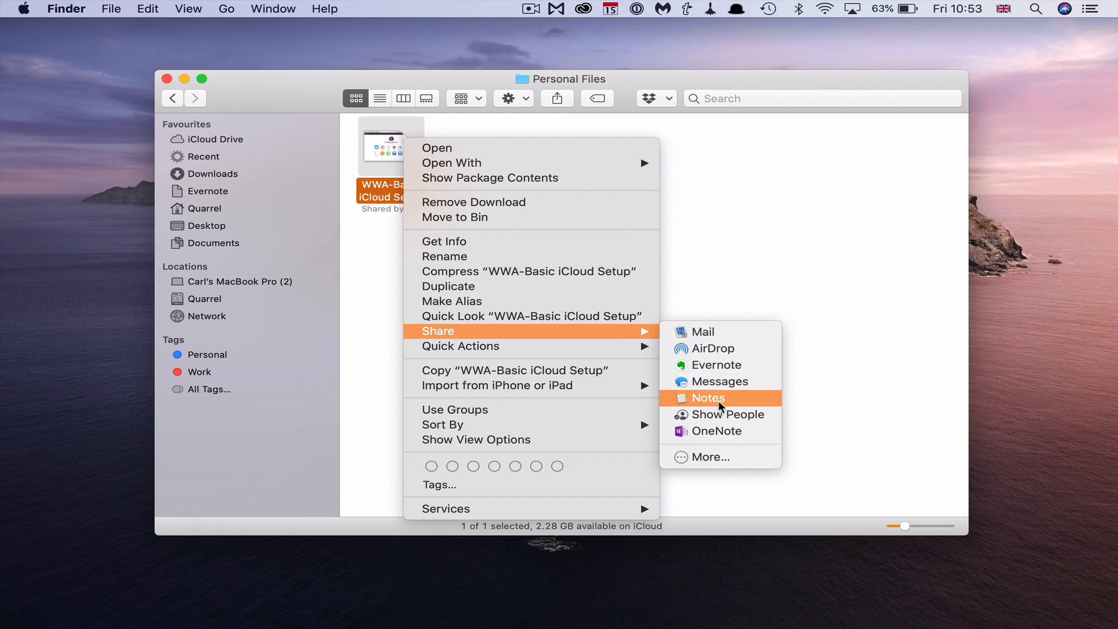
mouse_move(738, 457)
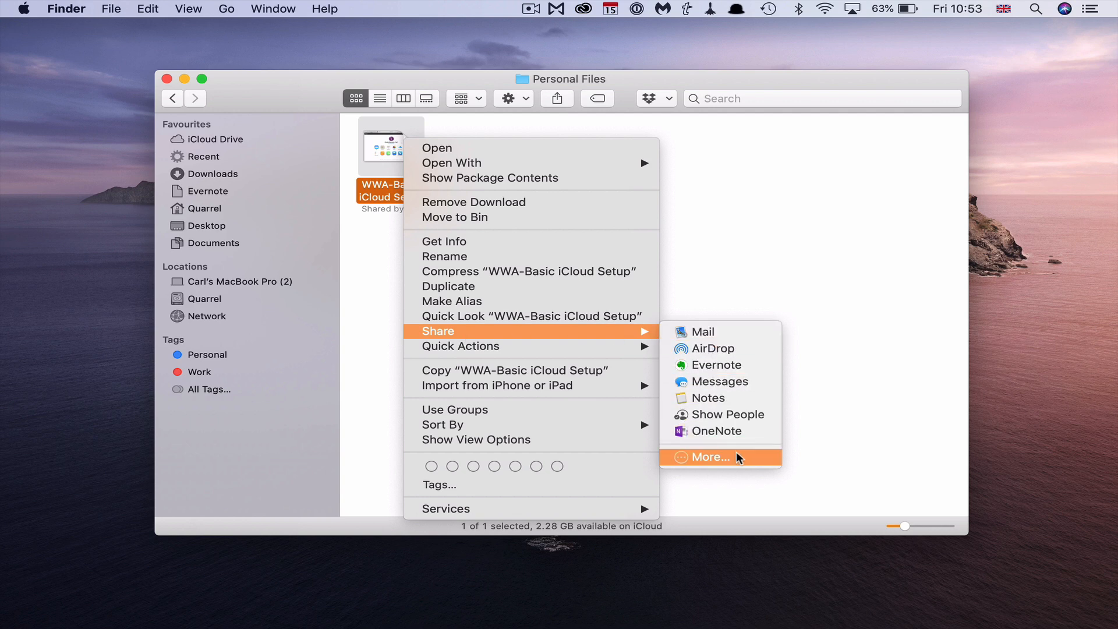
mouse_move(720, 414)
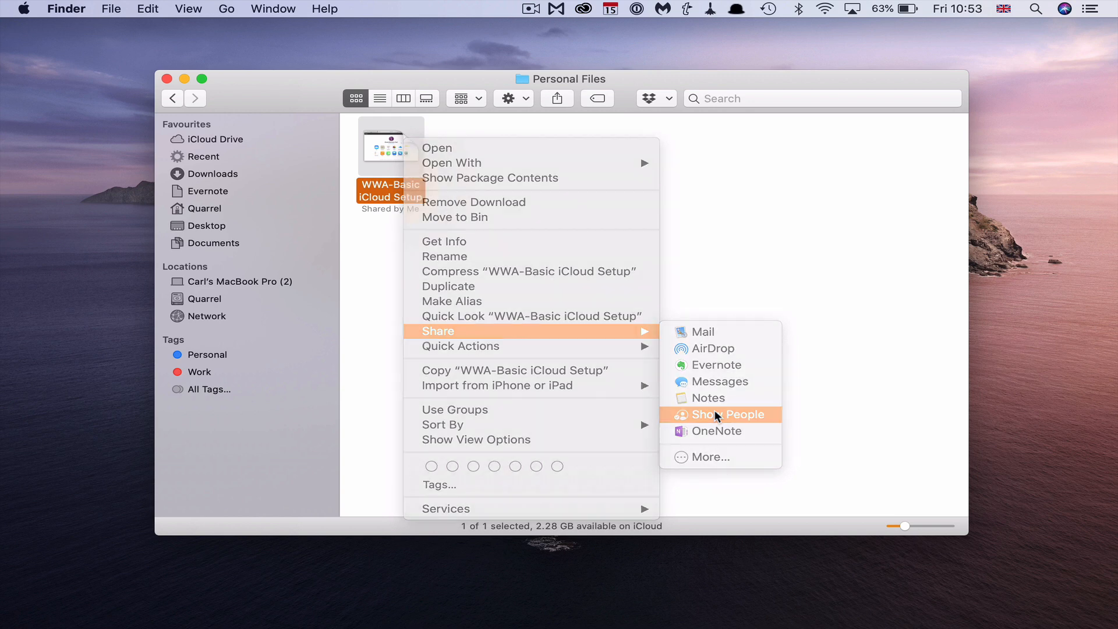
Step: Choose Show People to view who the setup file is shared with
click(720, 414)
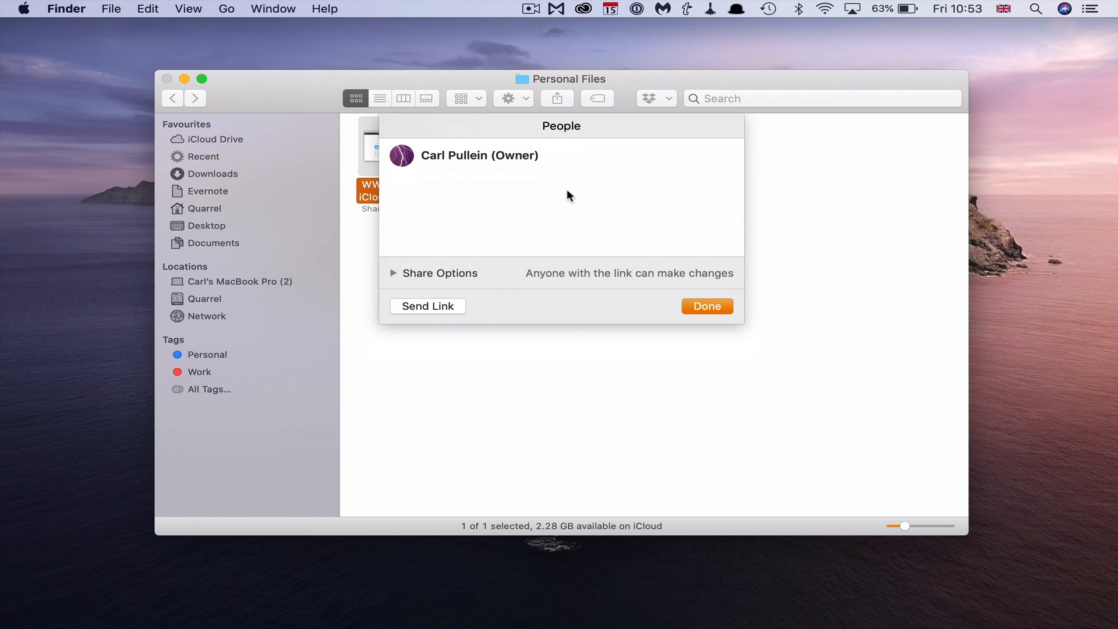
mouse_move(359, 276)
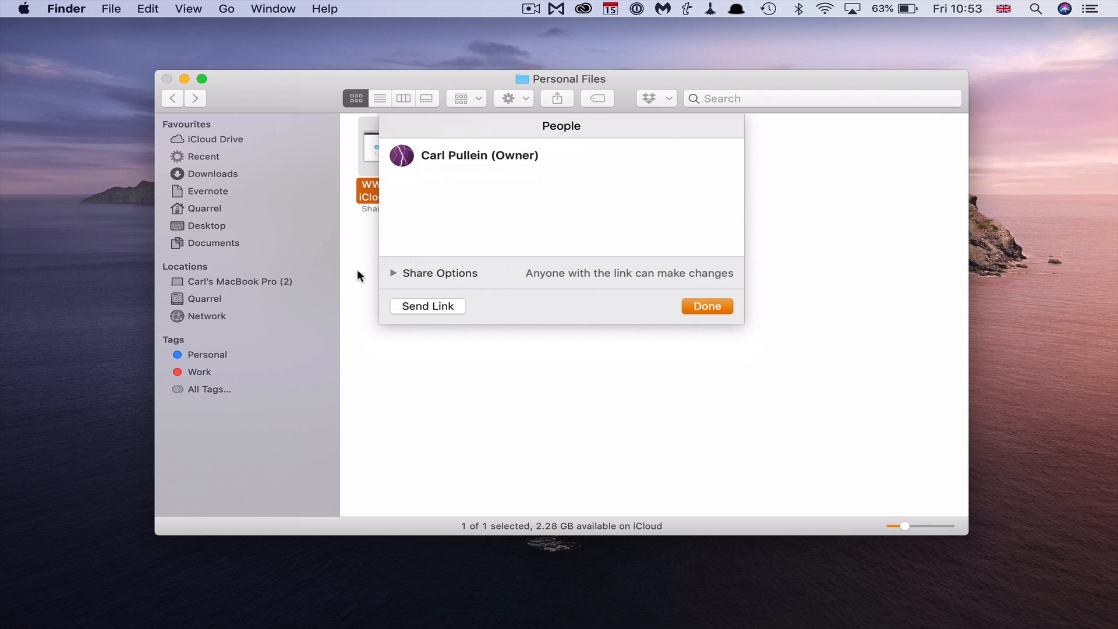
mouse_move(385, 288)
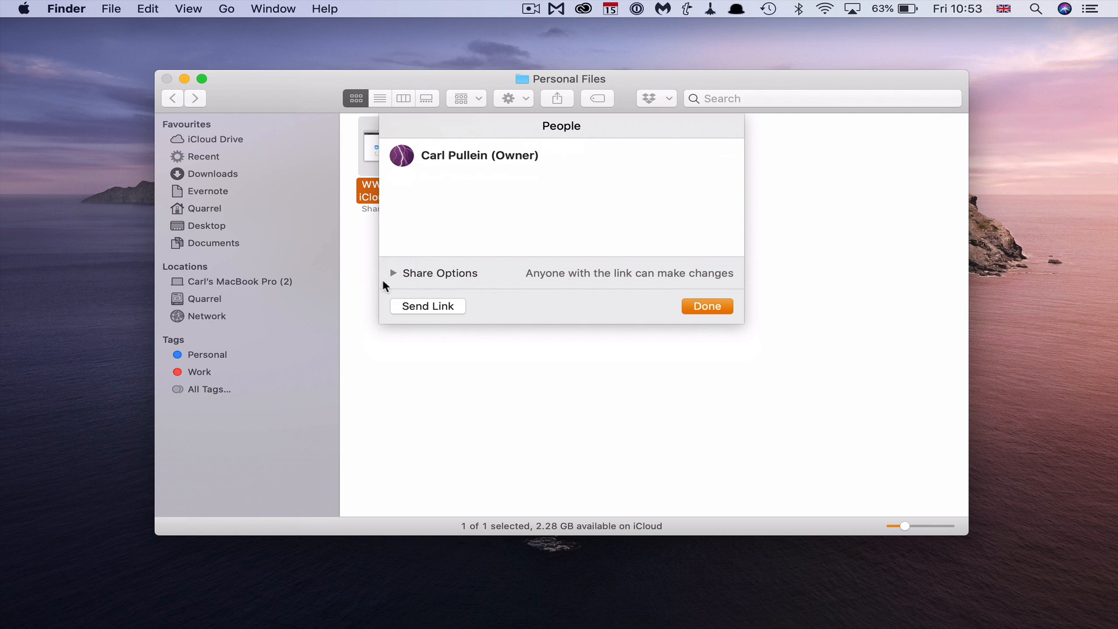
Step: Expand Share Options and keep access at Anyone with the link, Can make changes
click(393, 272)
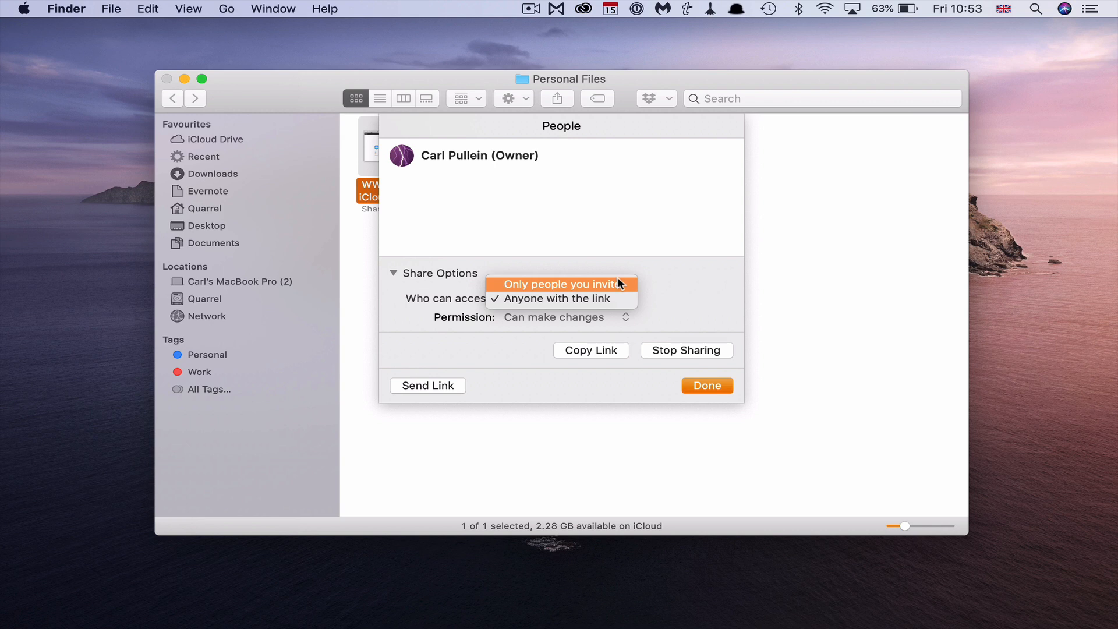
mouse_move(624, 295)
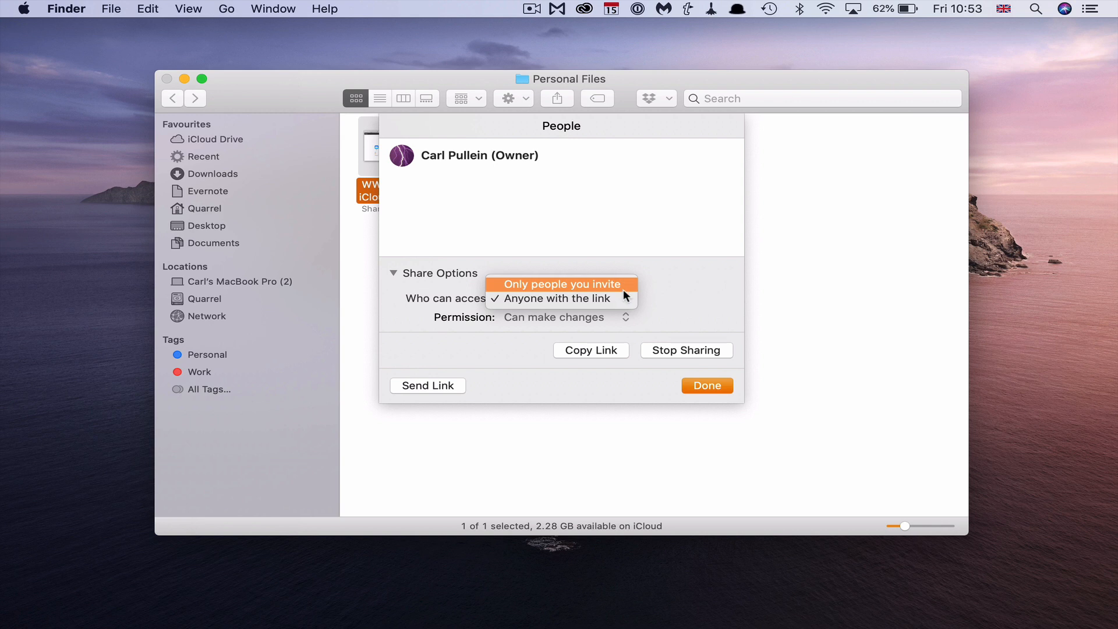
mouse_move(595, 322)
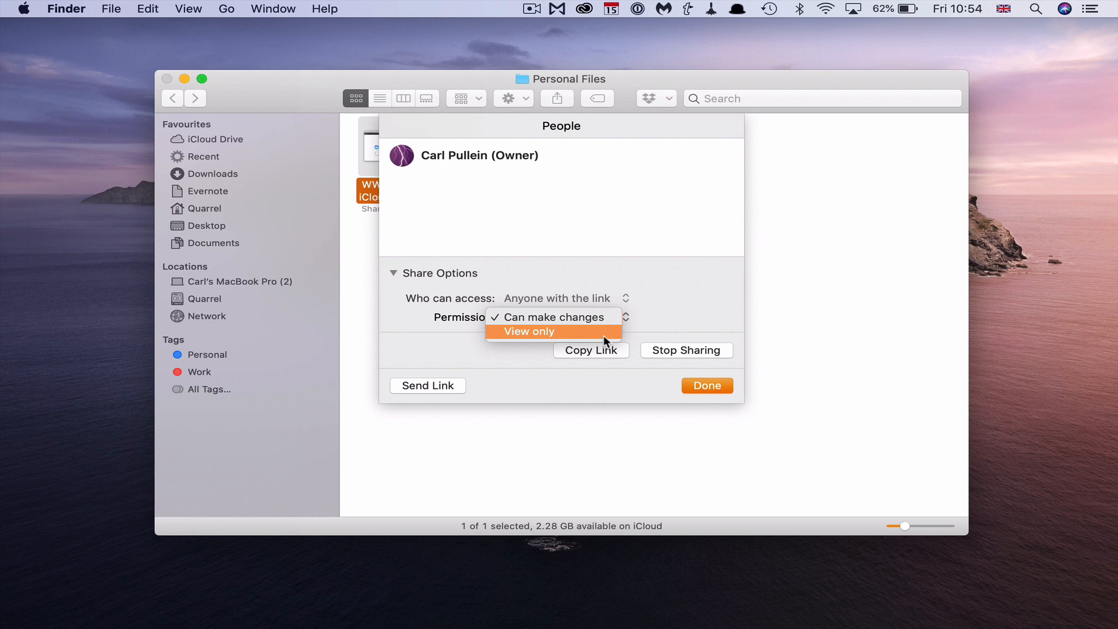
click(554, 316)
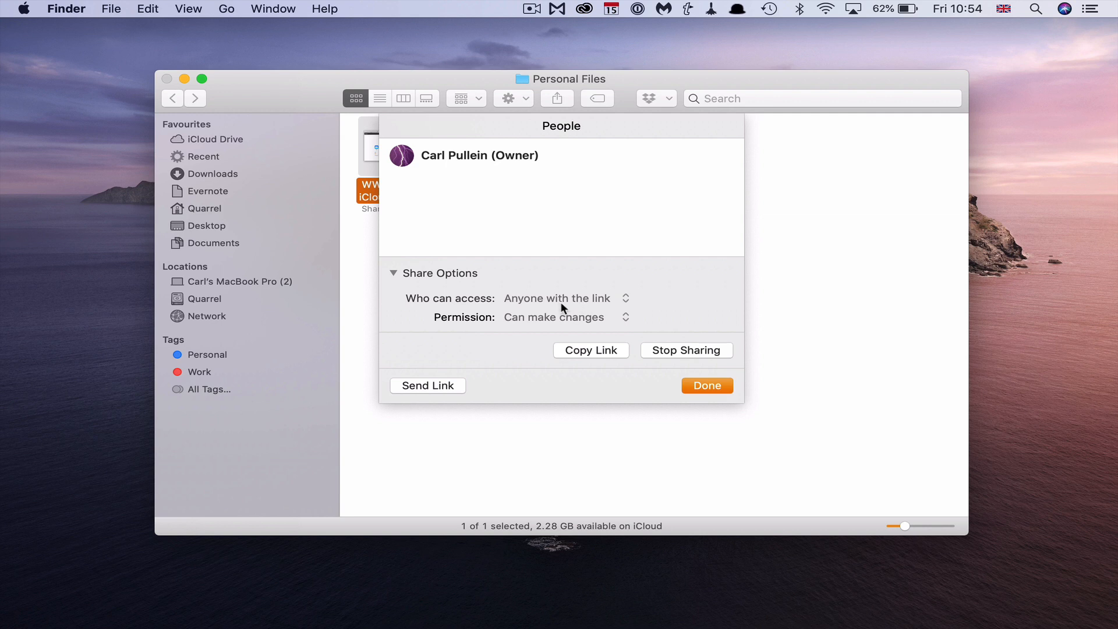
mouse_move(618, 296)
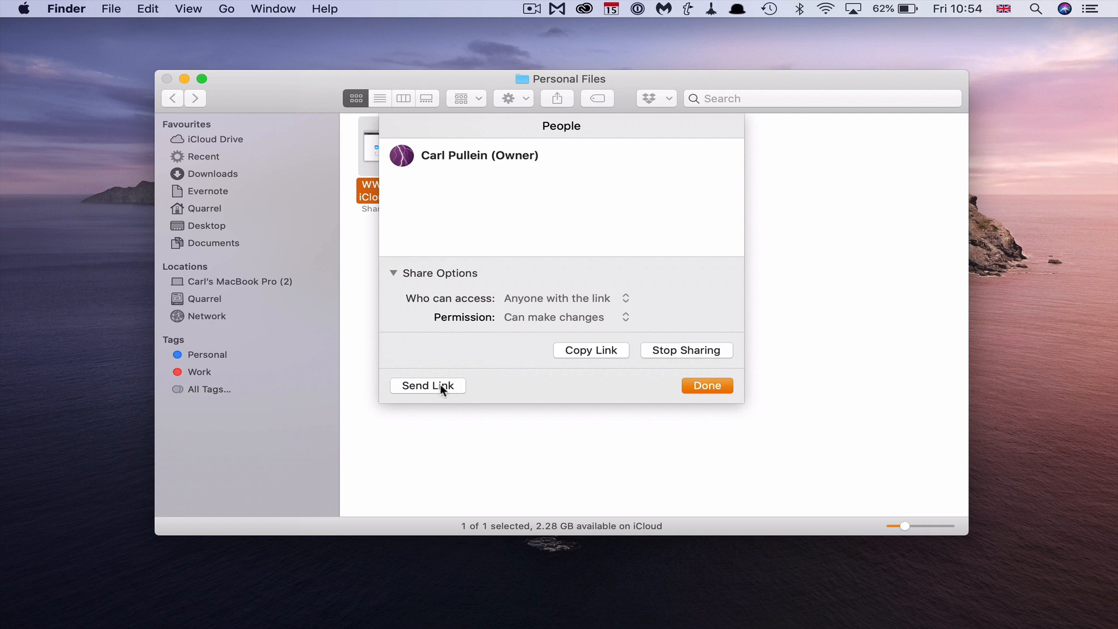
mouse_move(419, 430)
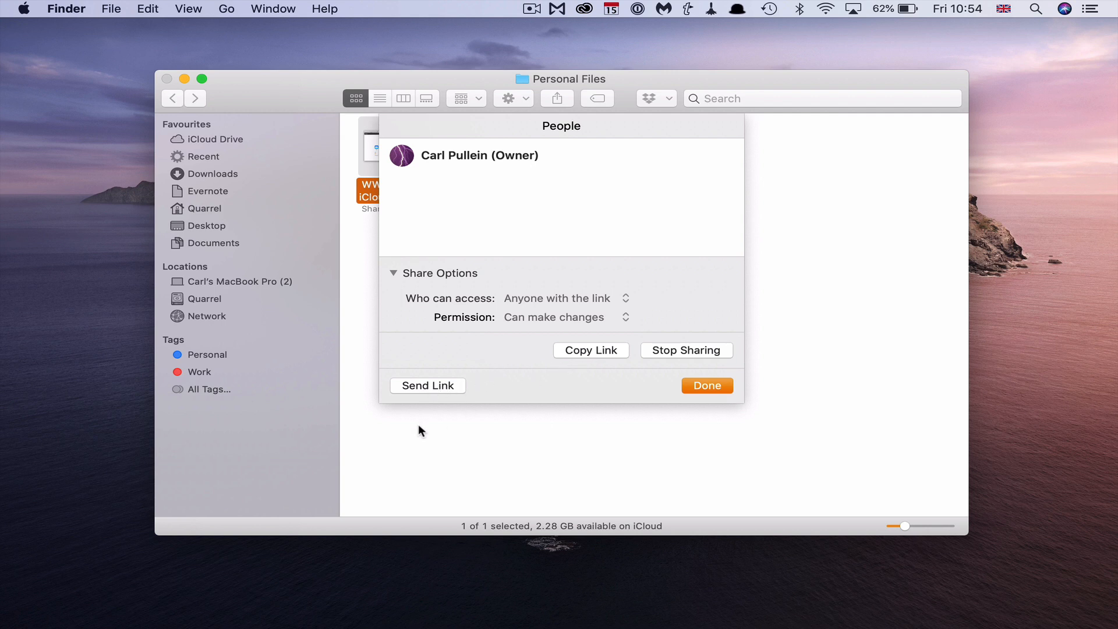
mouse_move(690, 357)
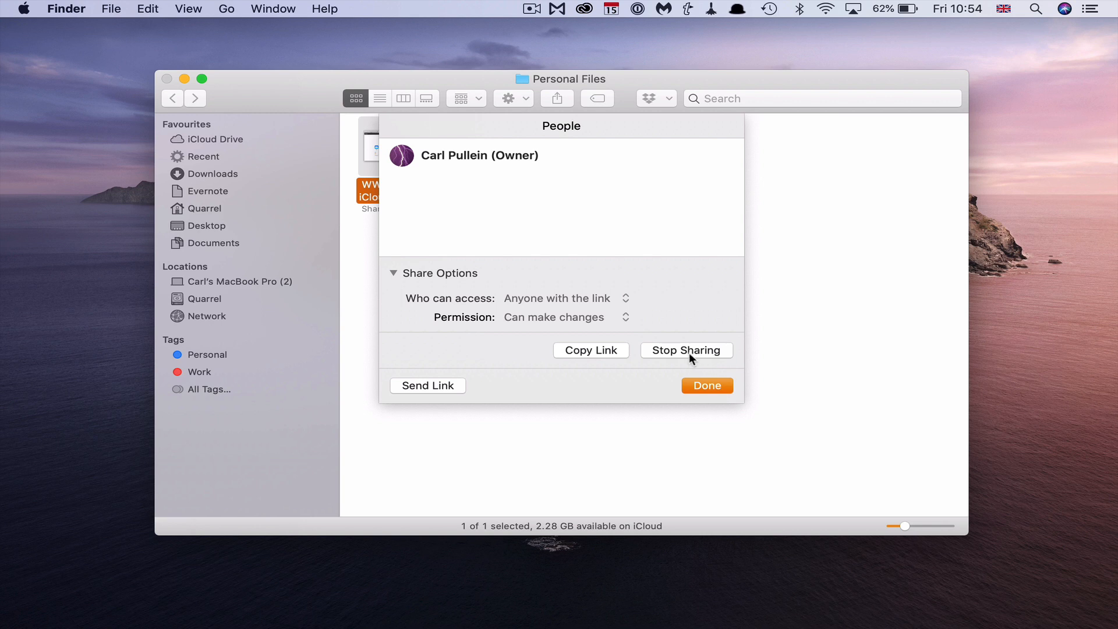
mouse_move(699, 356)
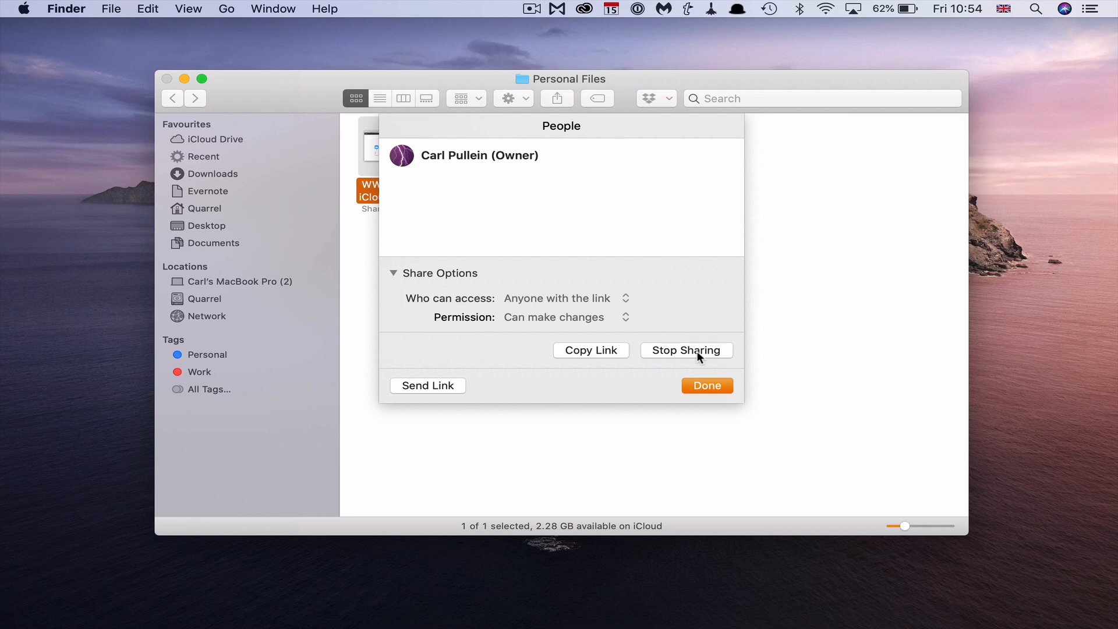
mouse_move(596, 350)
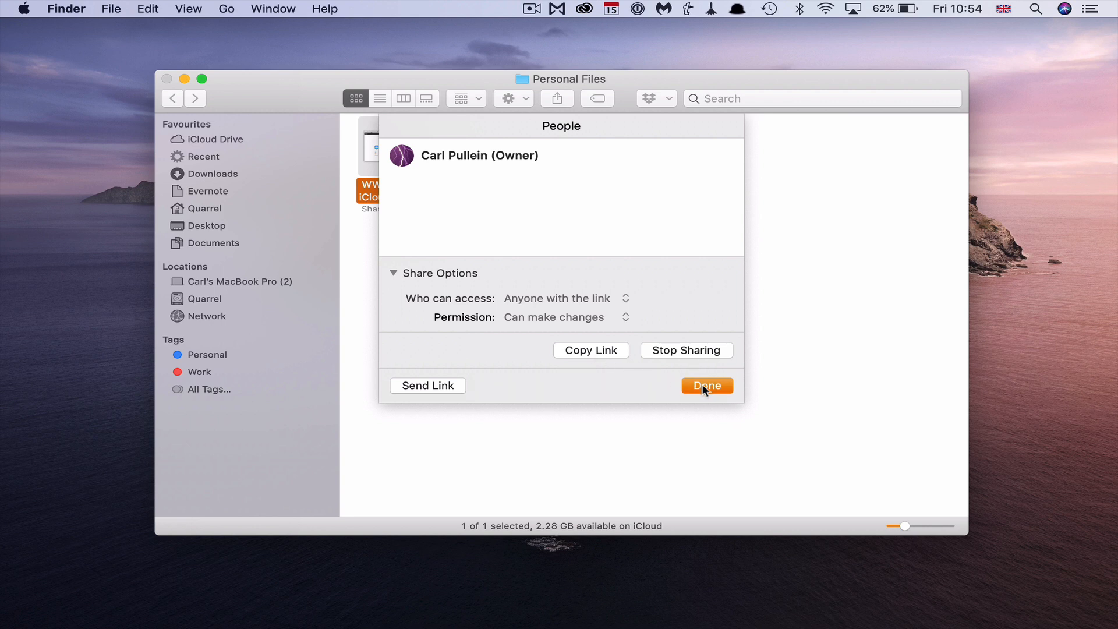
Step: Dismiss the People sheet with Done, returning to Personal Files
click(706, 384)
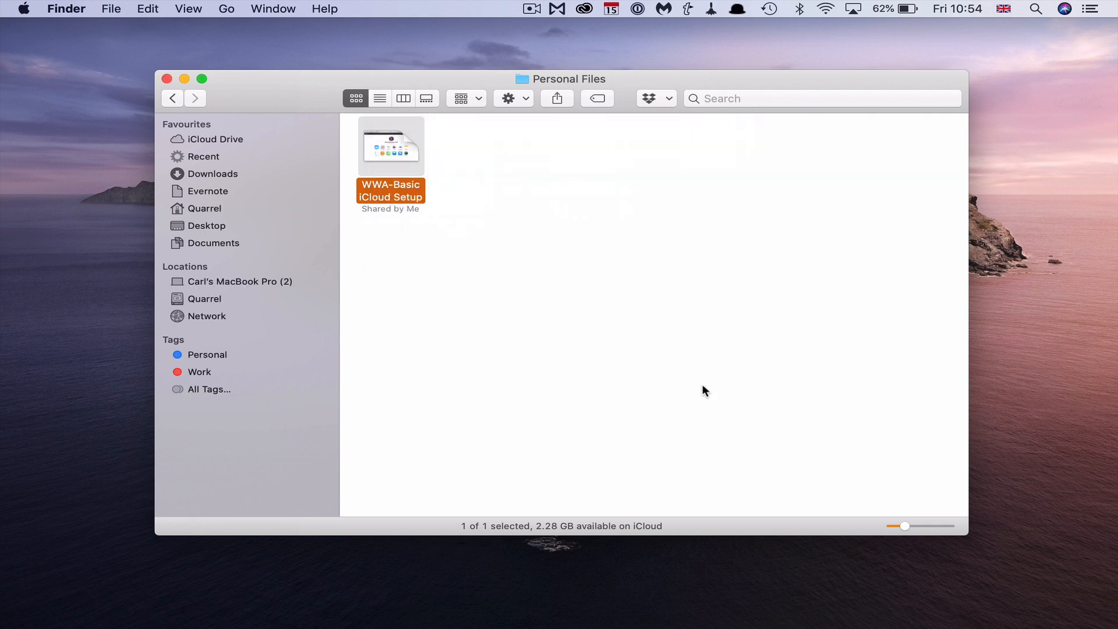
mouse_move(6, 418)
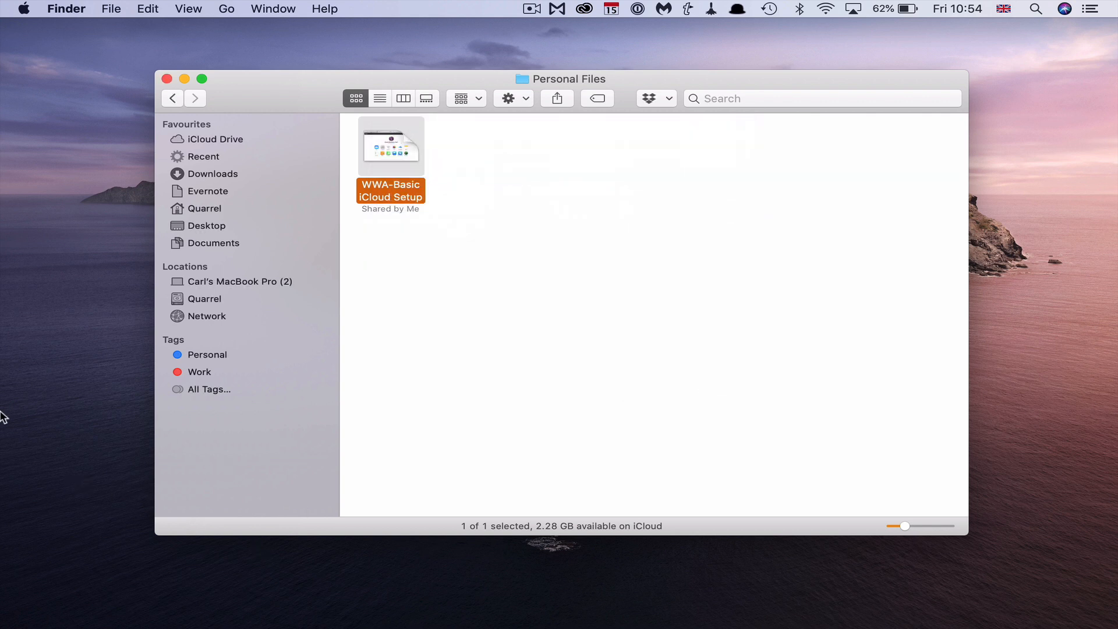
mouse_move(330, 618)
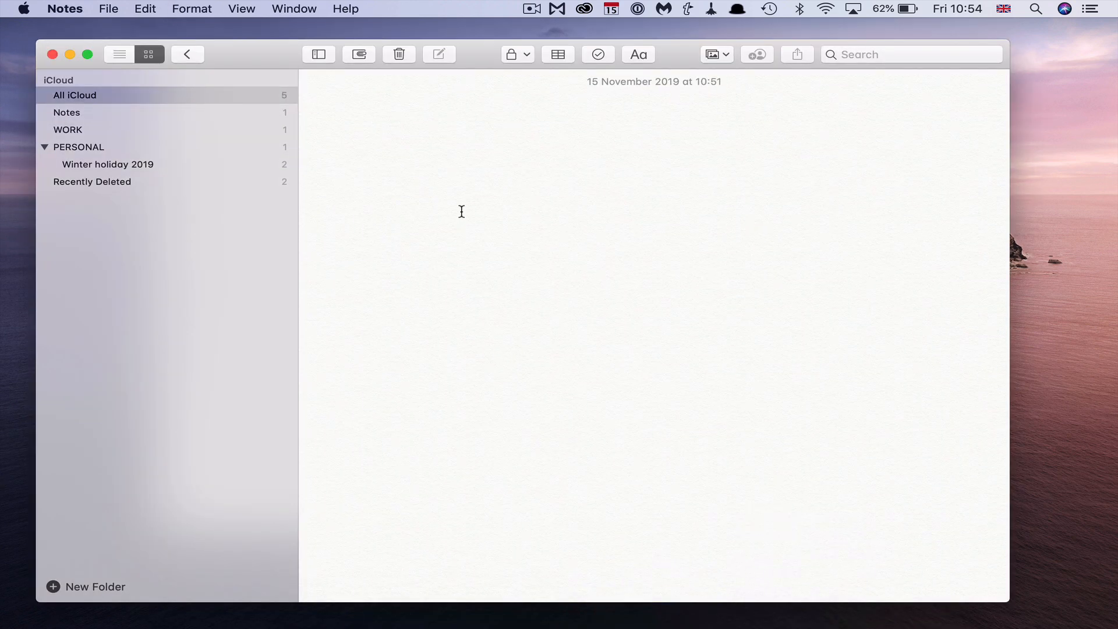
Step: Title a new note 'Scrrencast' and paste the WWA-Basic_iCloud_Setup iCloud link below
text(Scrre)
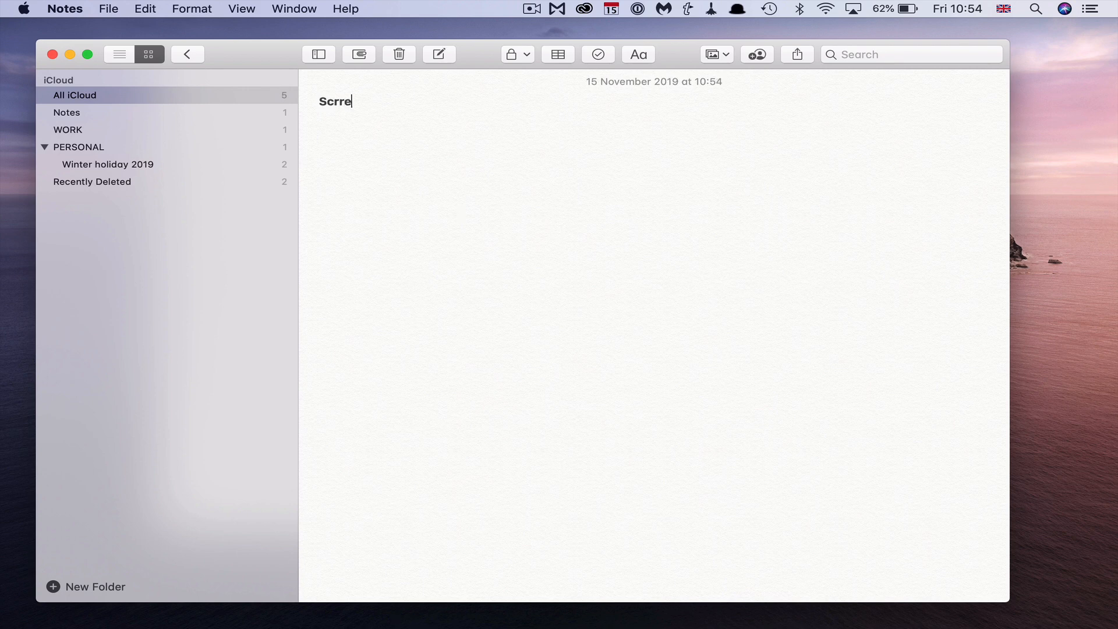
key(Return)
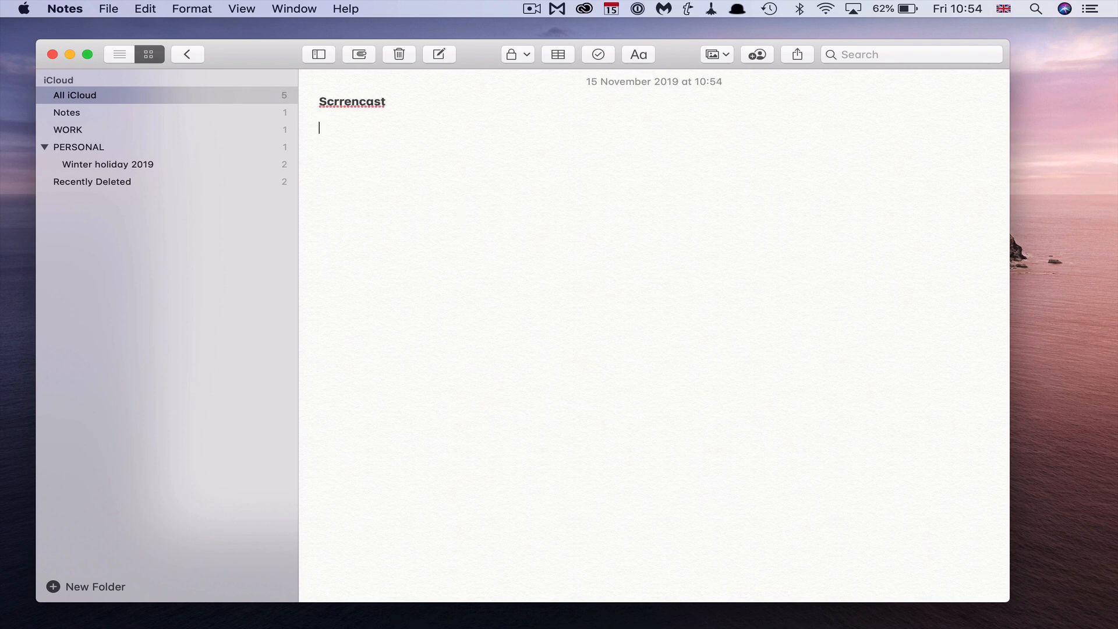
text(https://www.icloud.com/iclouddrive/0rB6obKlx5hL9zRP6cqMpcjgw#WWA-Basic_iCloud_Setup)
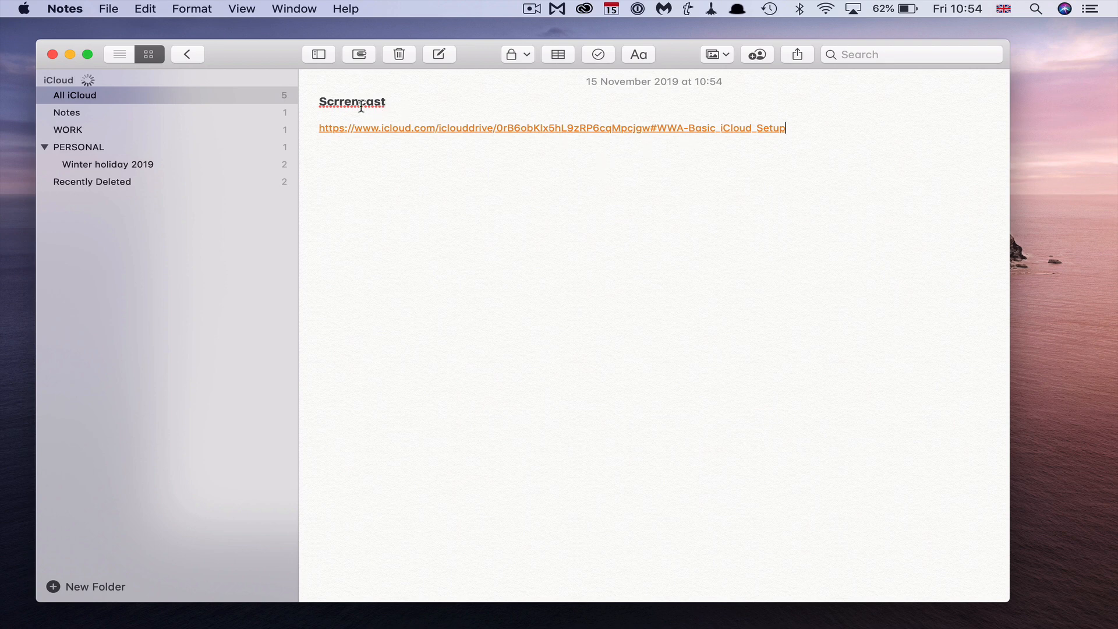
mouse_move(514, 134)
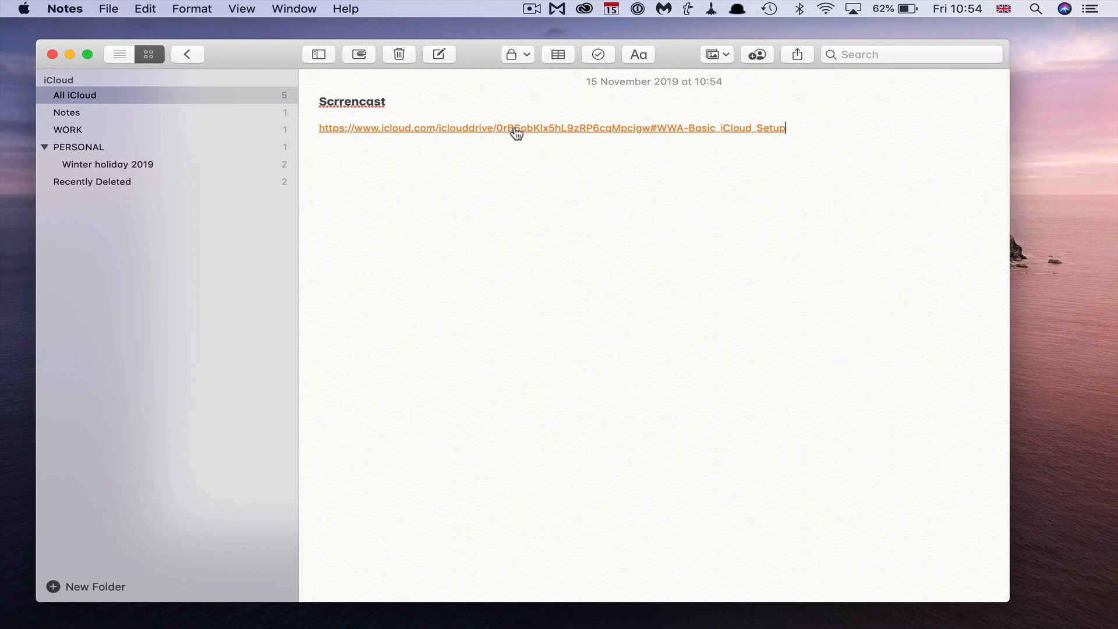
click(499, 127)
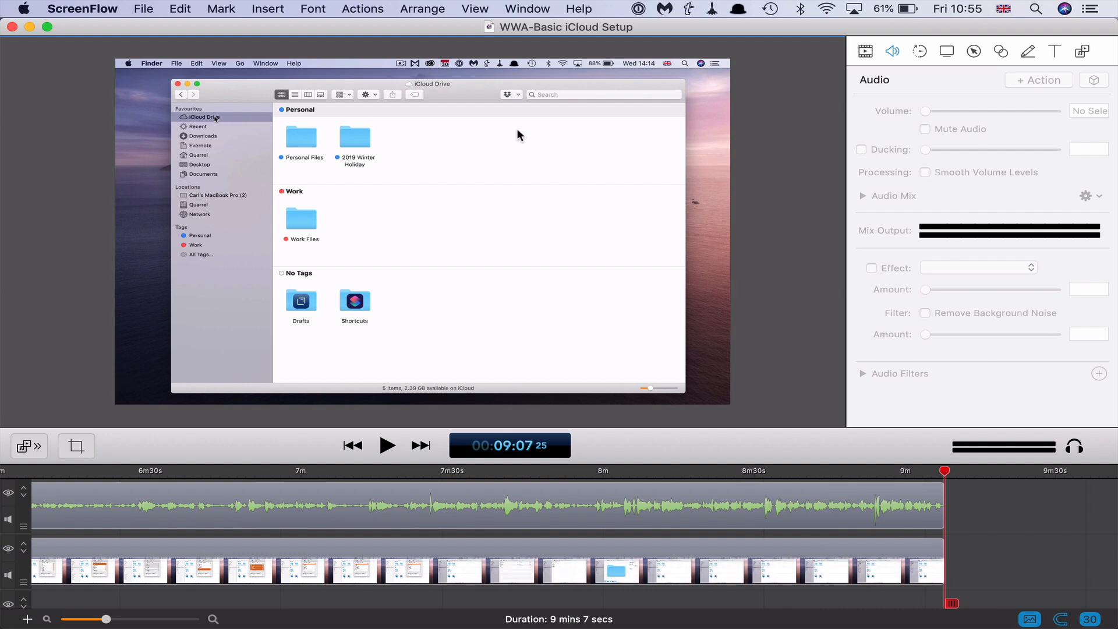
mouse_move(16, 37)
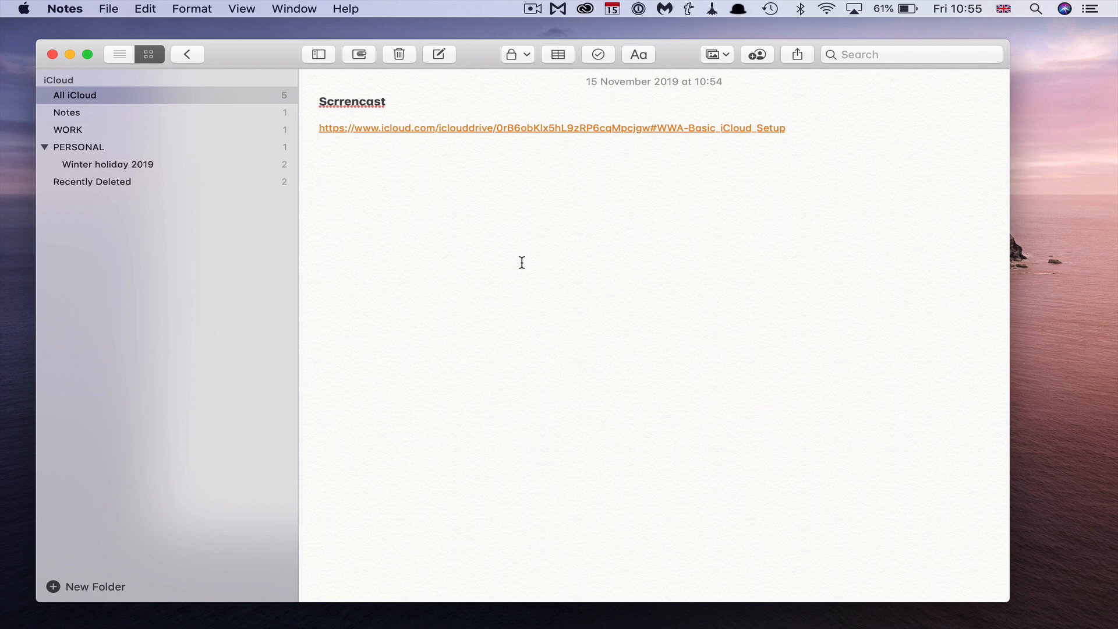
Step: Leave Notes and bring the Finder Personal Files window to the front
click(785, 127)
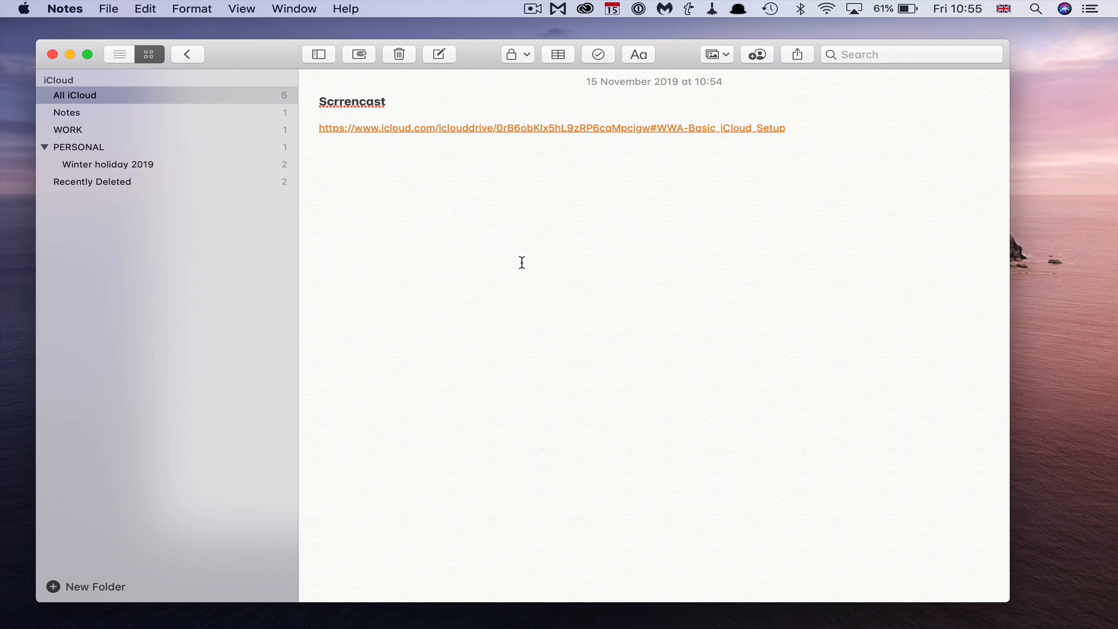
click(784, 128)
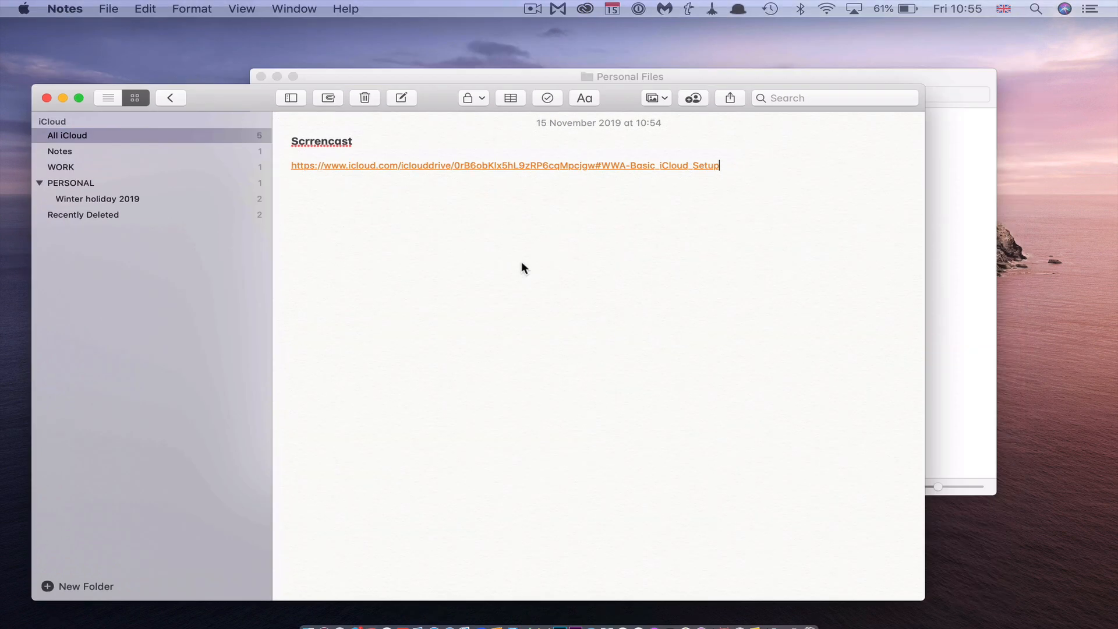
click(504, 164)
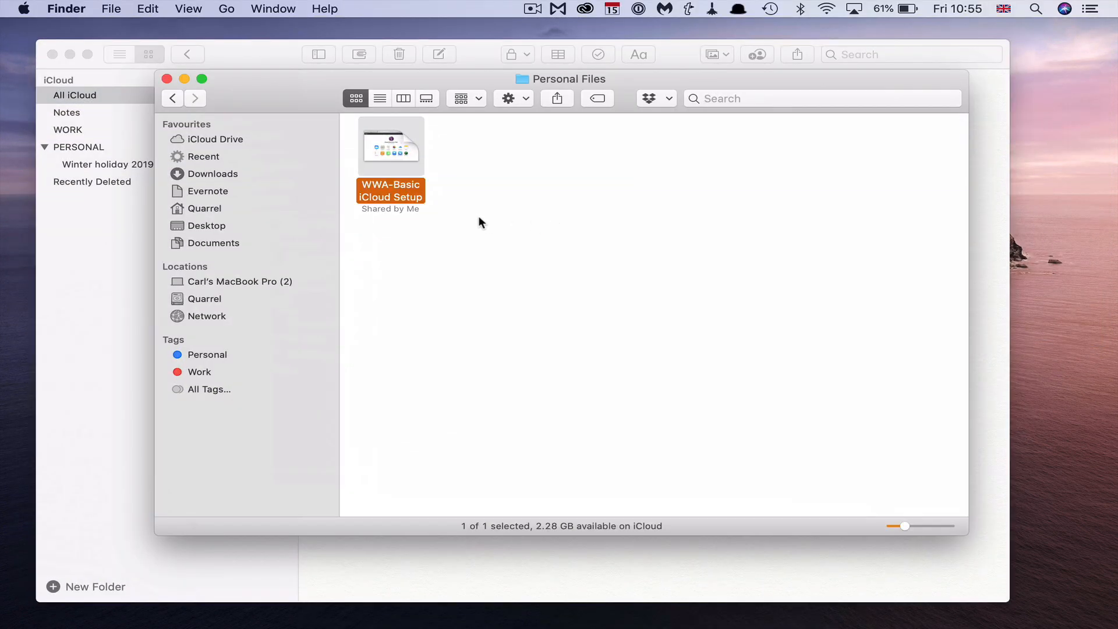
Step: From Share, choose Show People, then Send Link for the setup file
click(556, 99)
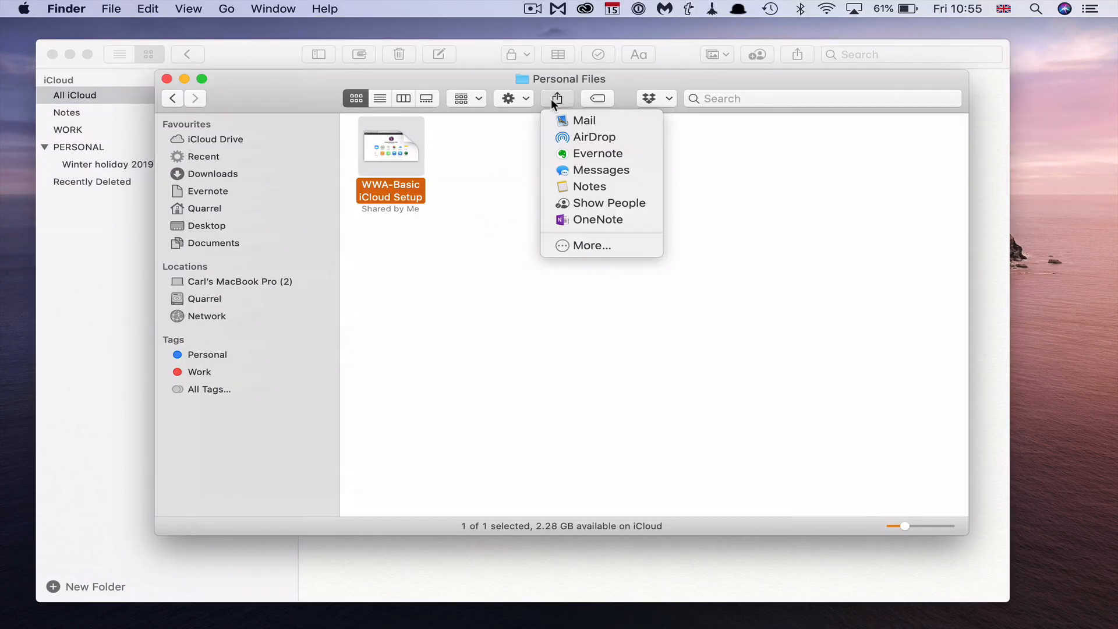
click(607, 209)
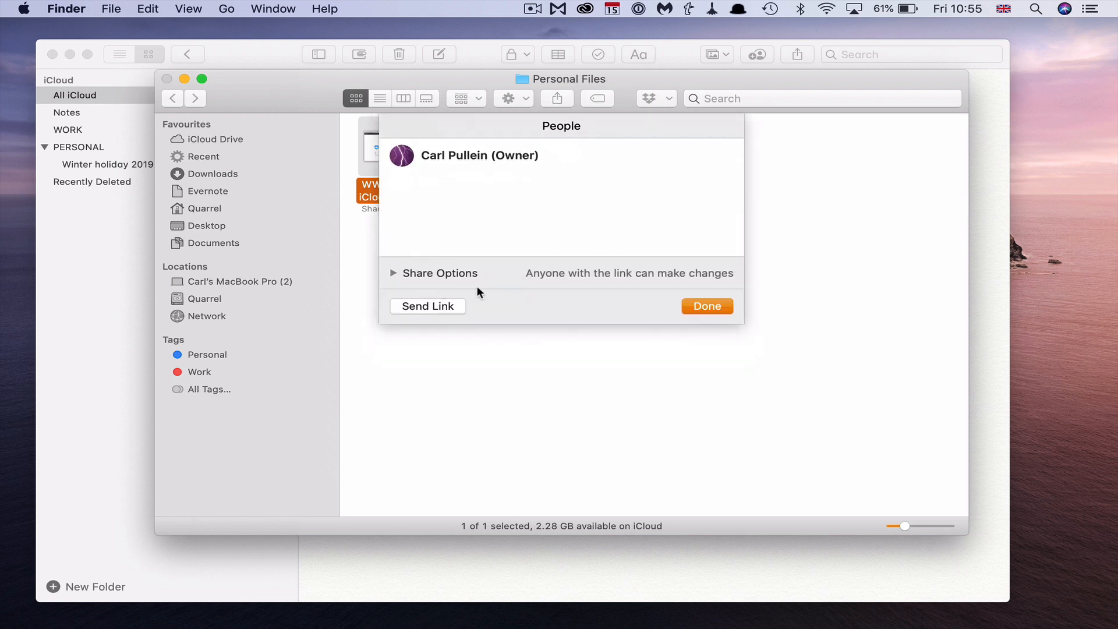
mouse_move(467, 313)
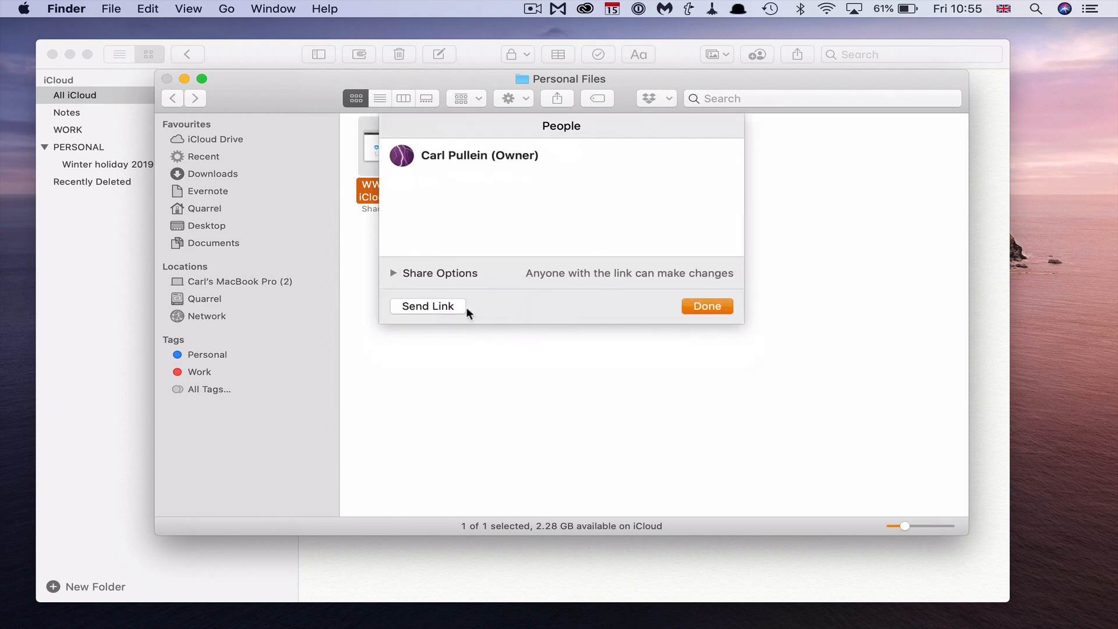
mouse_move(447, 312)
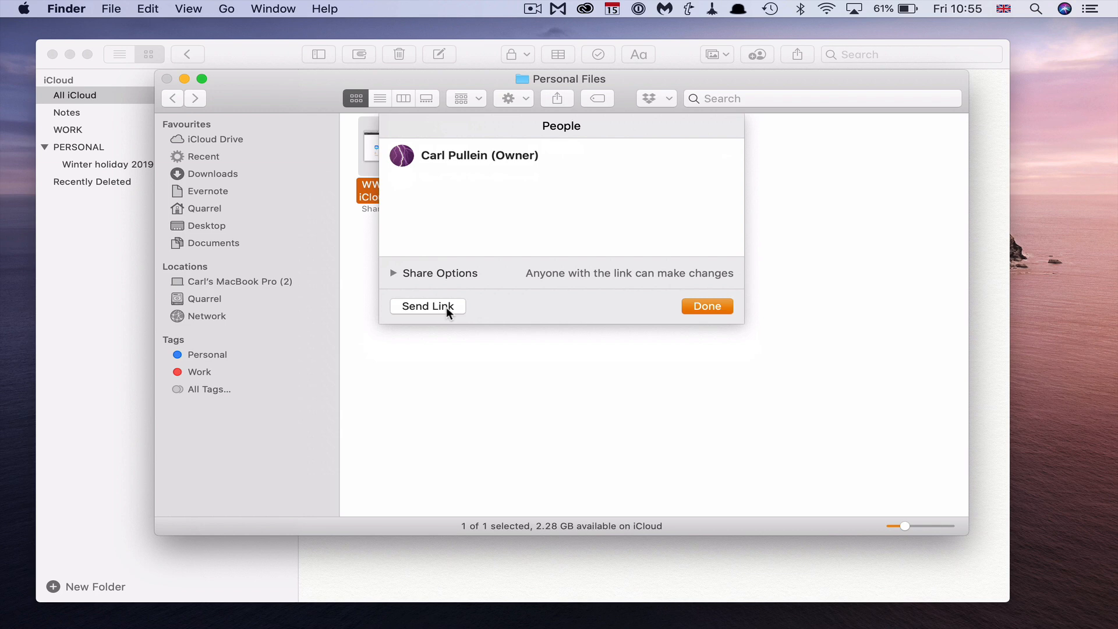
click(705, 305)
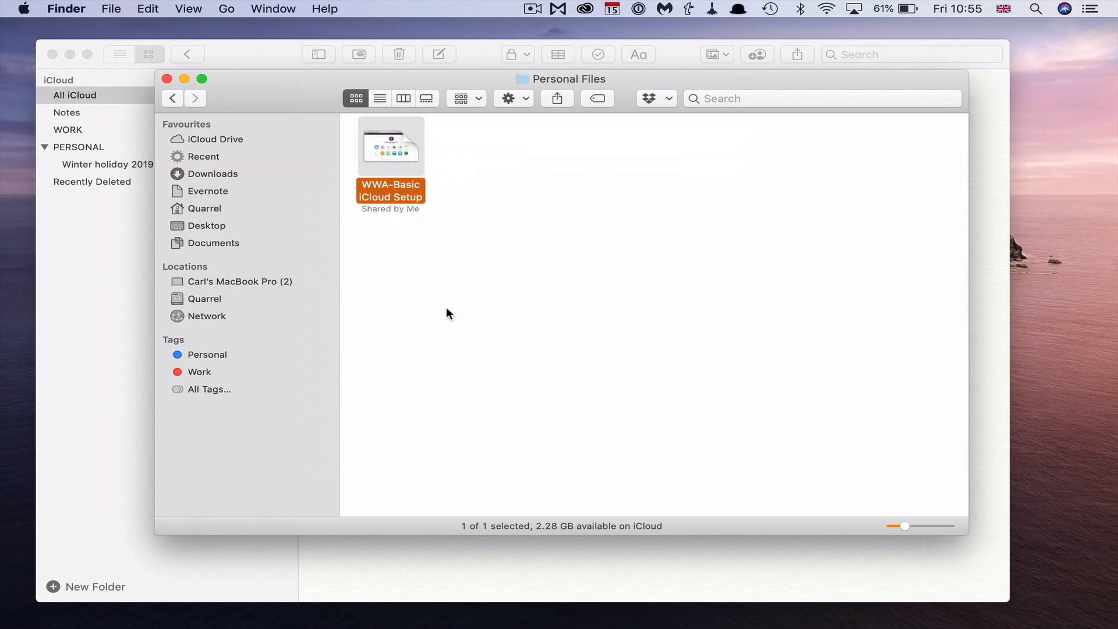
click(556, 99)
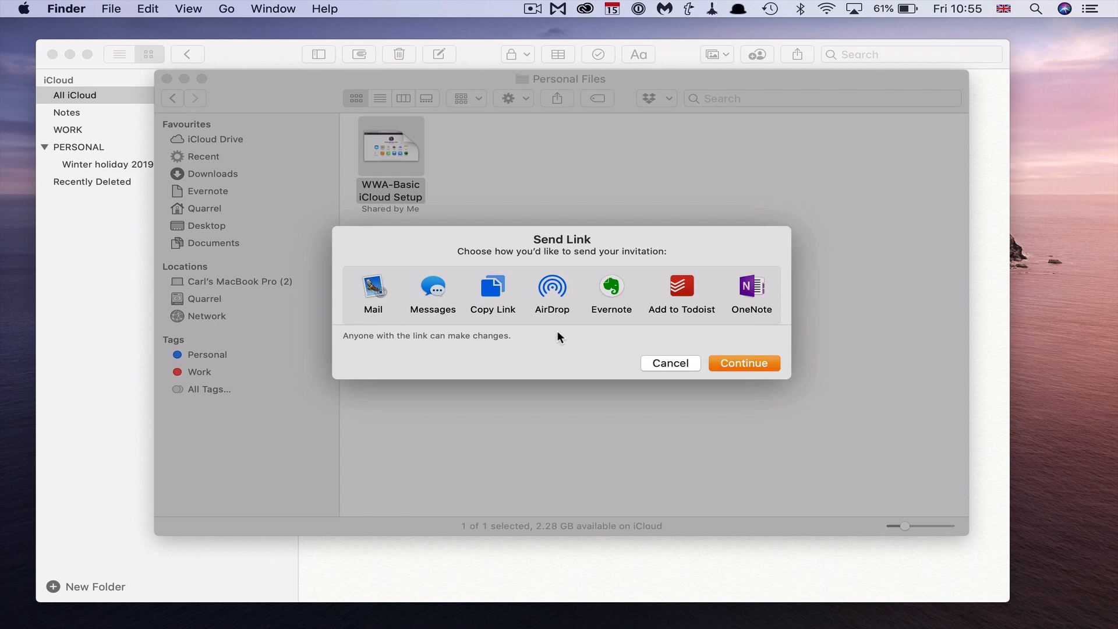
mouse_move(607, 347)
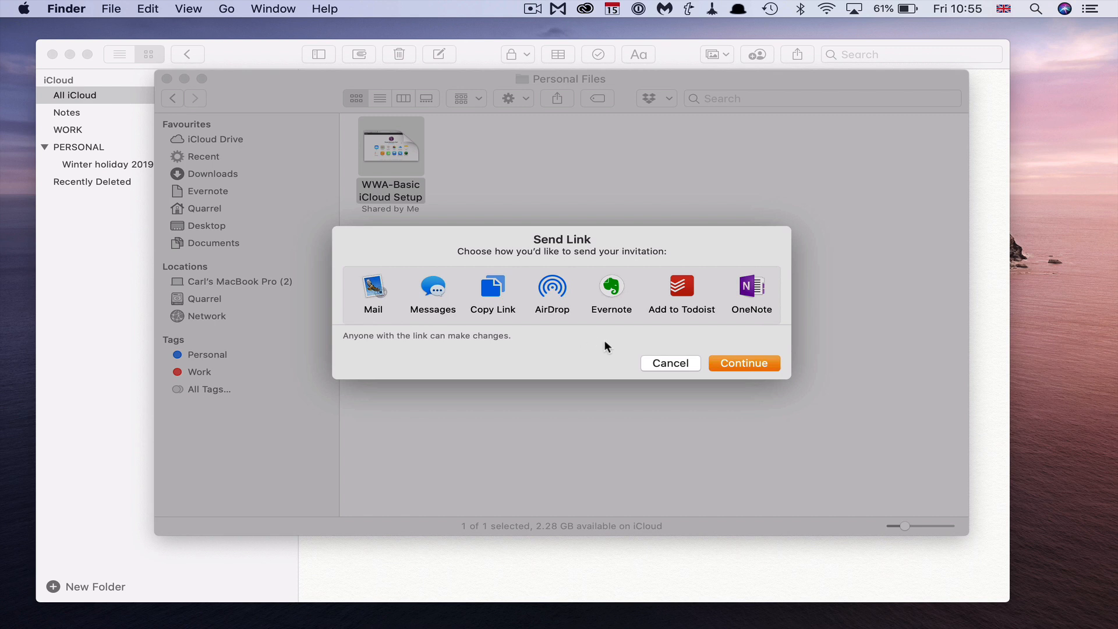
mouse_move(492, 286)
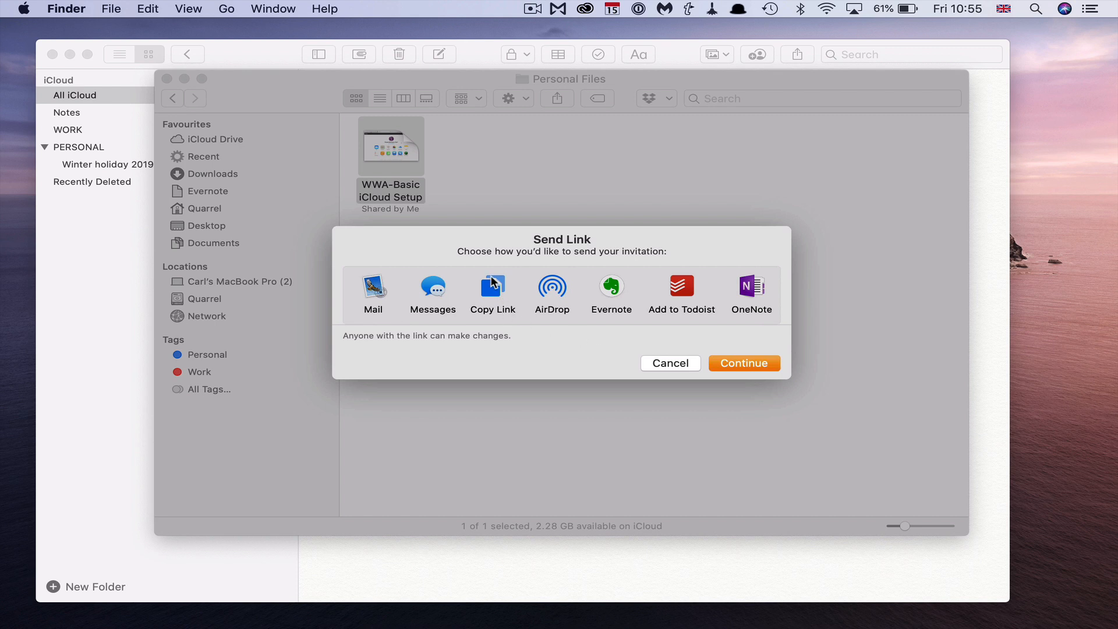
mouse_move(687, 295)
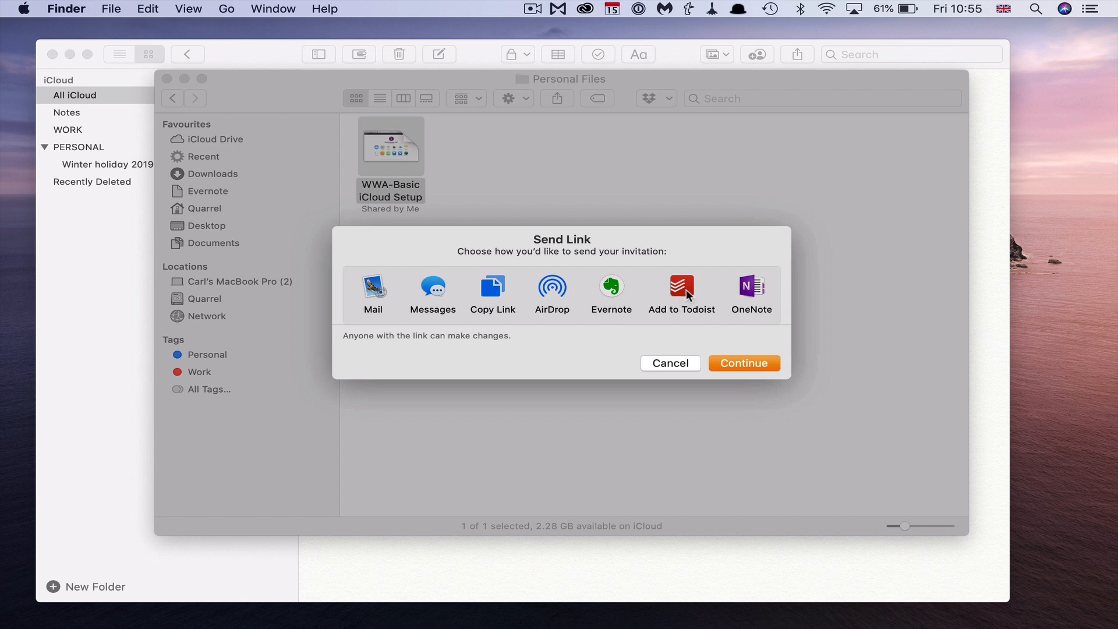
mouse_move(718, 288)
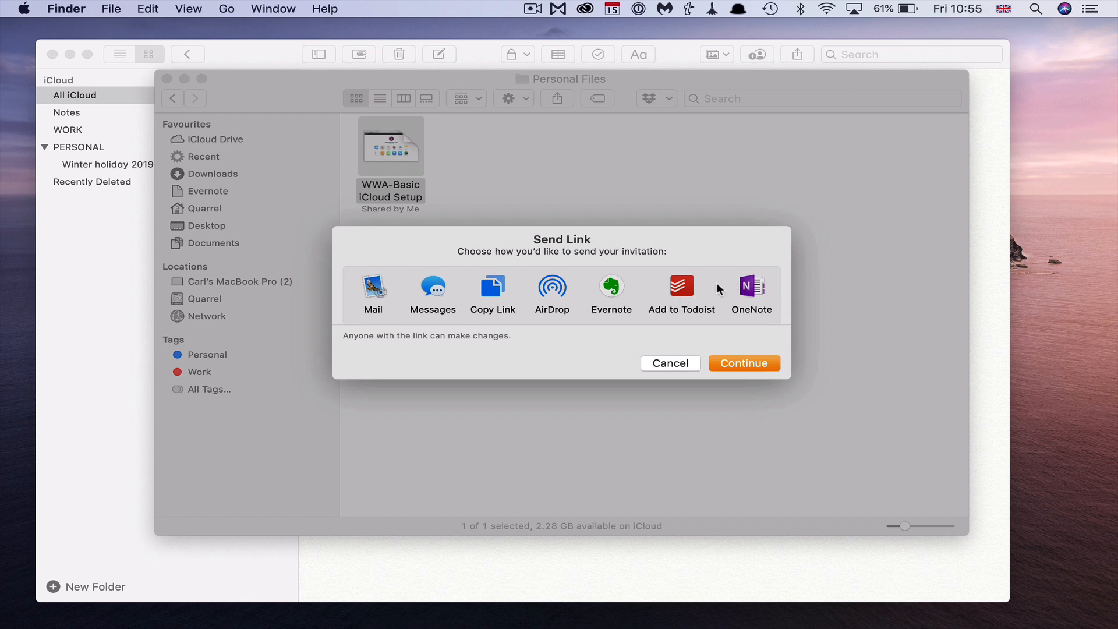
mouse_move(370, 303)
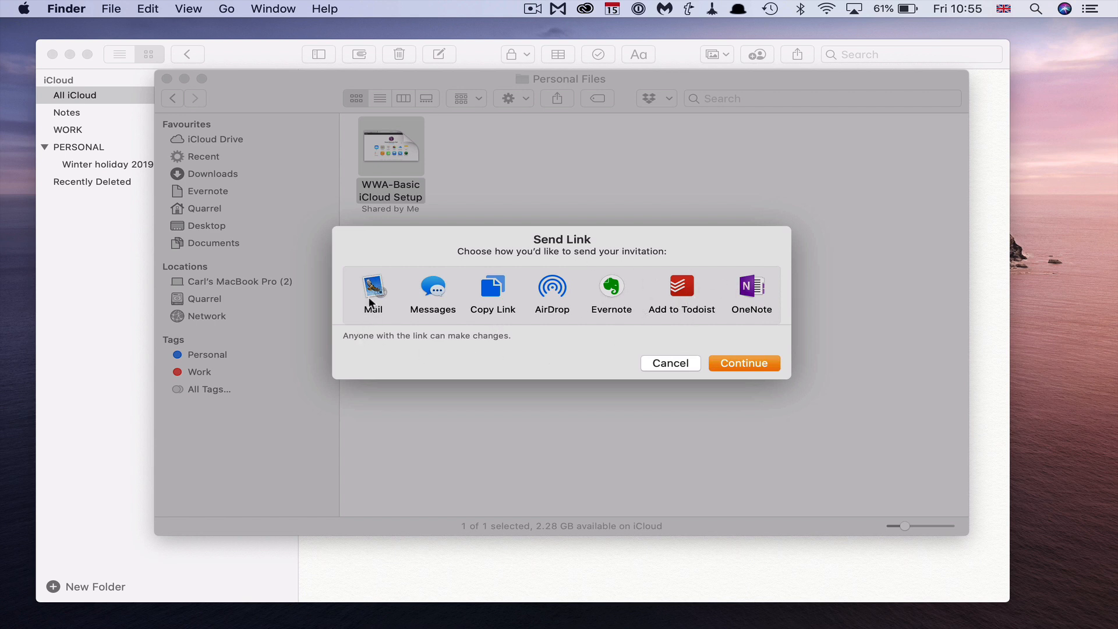
mouse_move(372, 292)
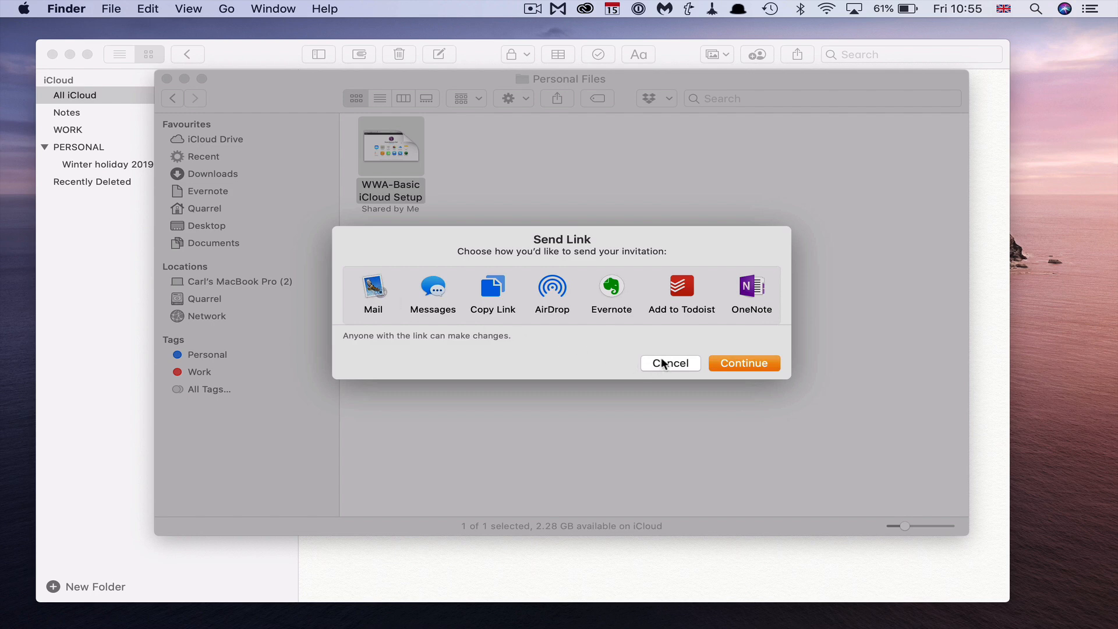
Step: Cancel the Mac link invitation and switch over to the iPhone Files app
click(669, 363)
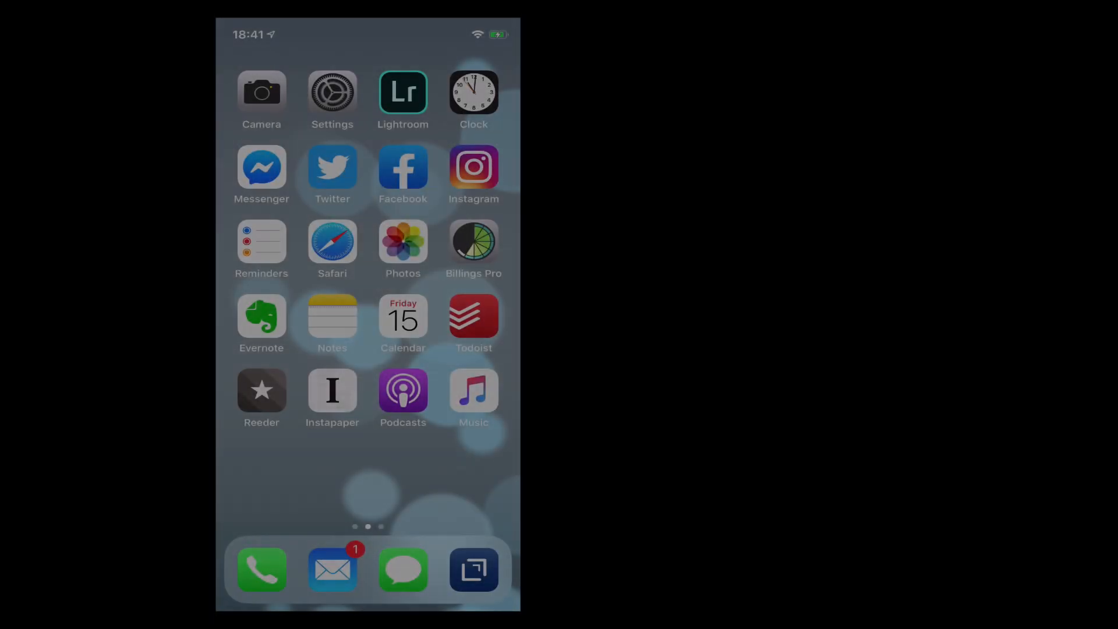
scroll(left, 3)
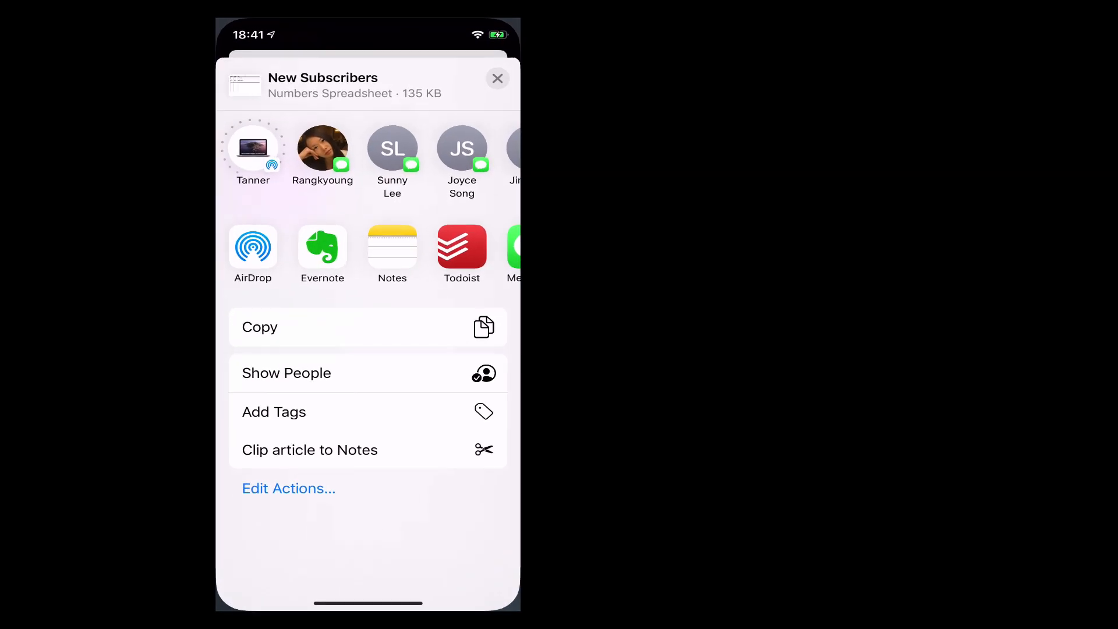
Step: Dismiss the share sheet and reopen sharing for the New Subscribers spreadsheet
click(497, 79)
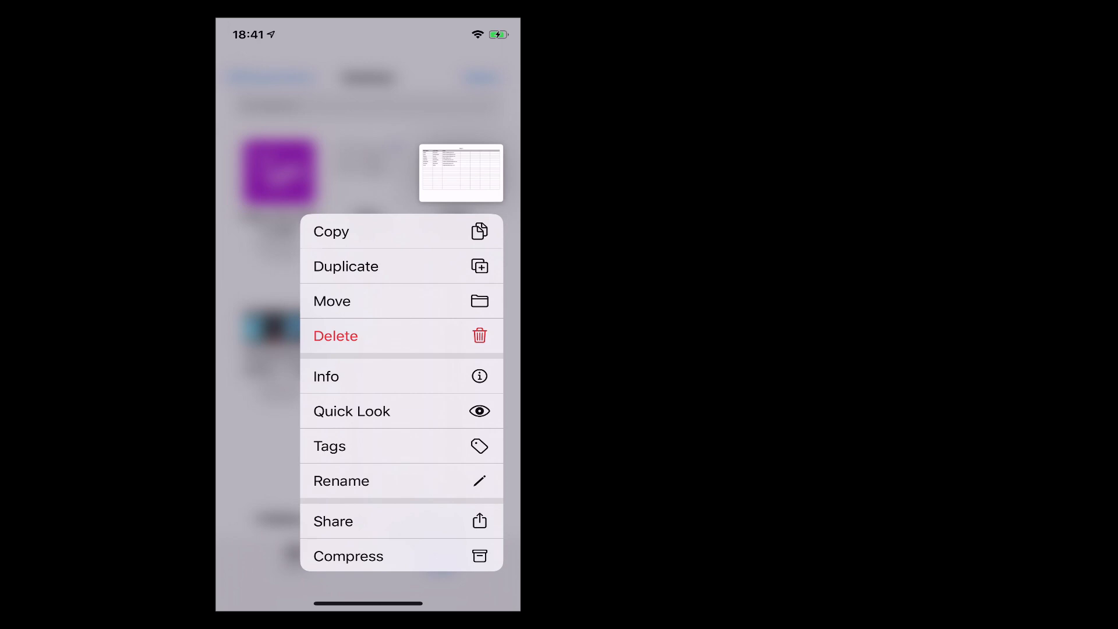
click(333, 520)
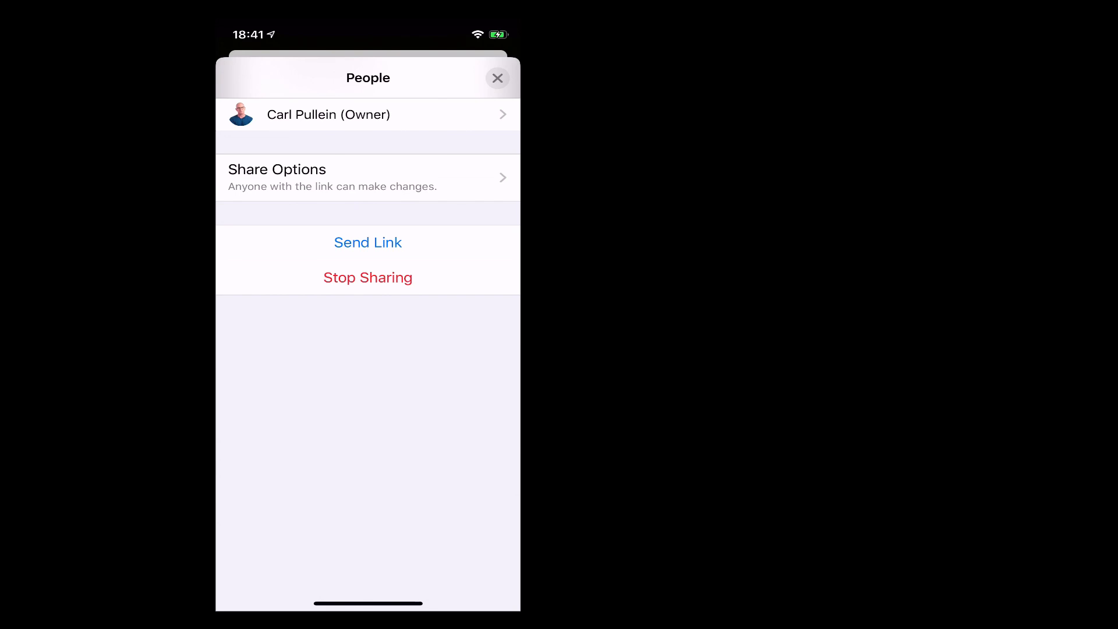
click(367, 178)
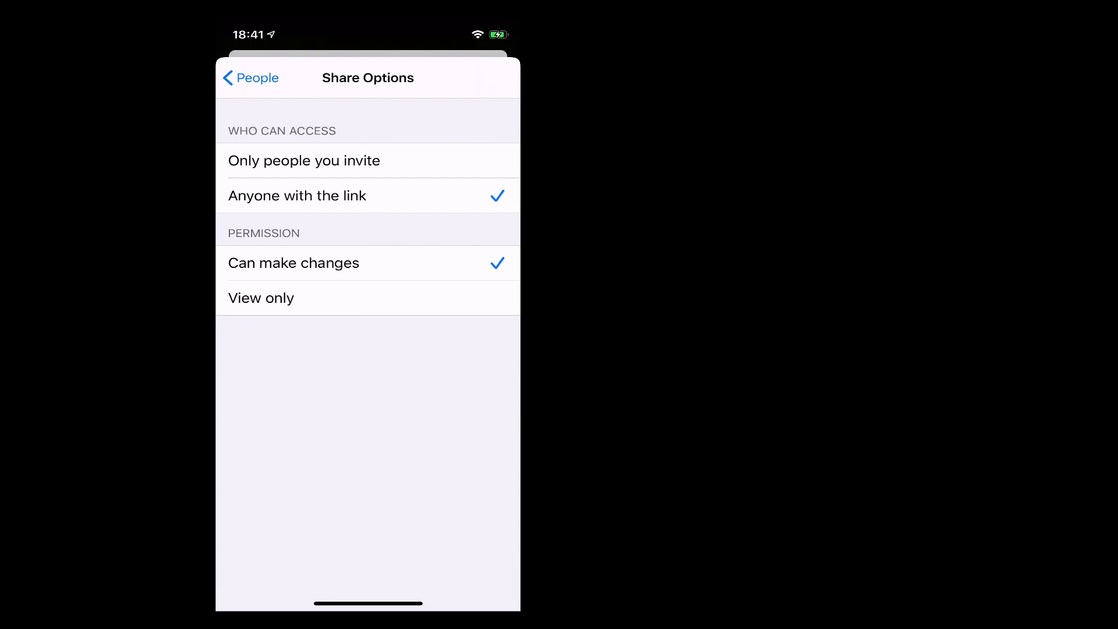
click(250, 78)
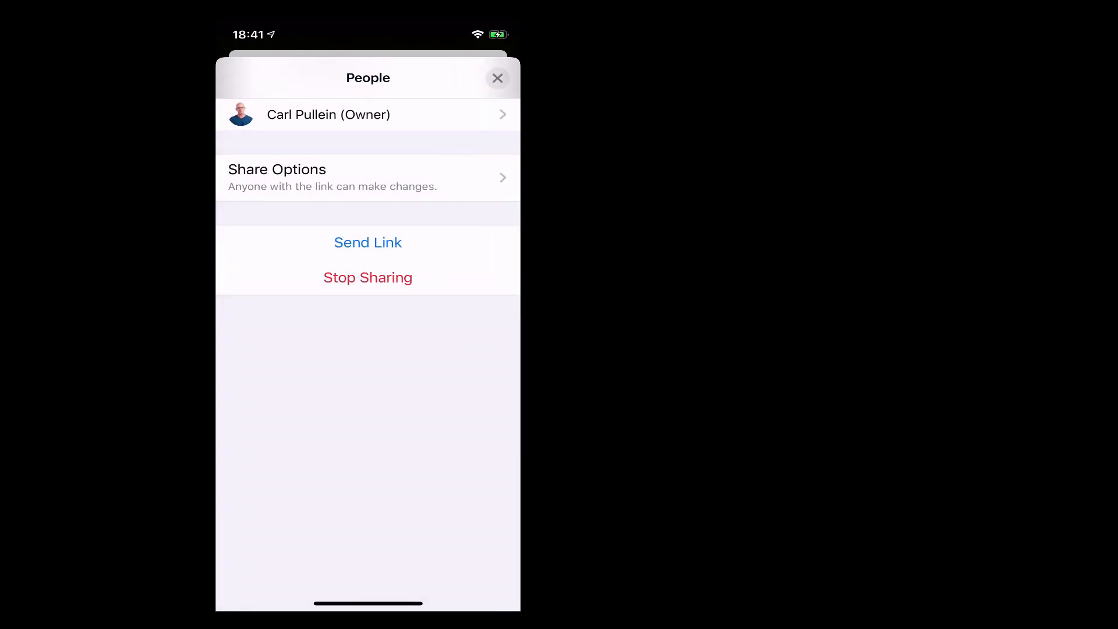
Step: Open Send Link for the New Subscribers spreadsheet and swipe through the invitation apps
click(368, 242)
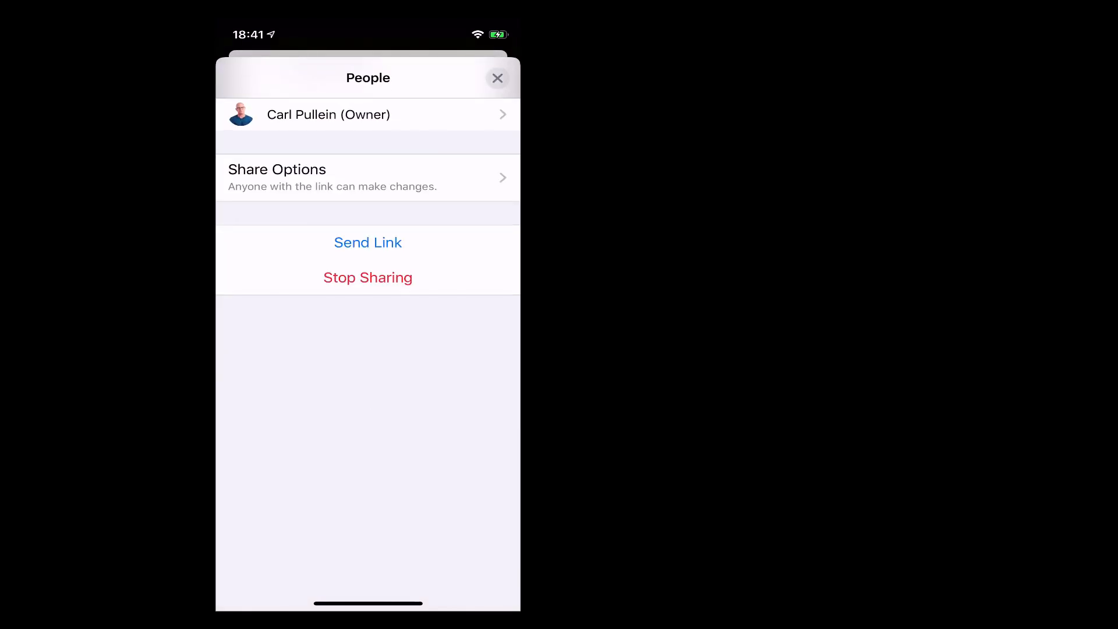
click(368, 243)
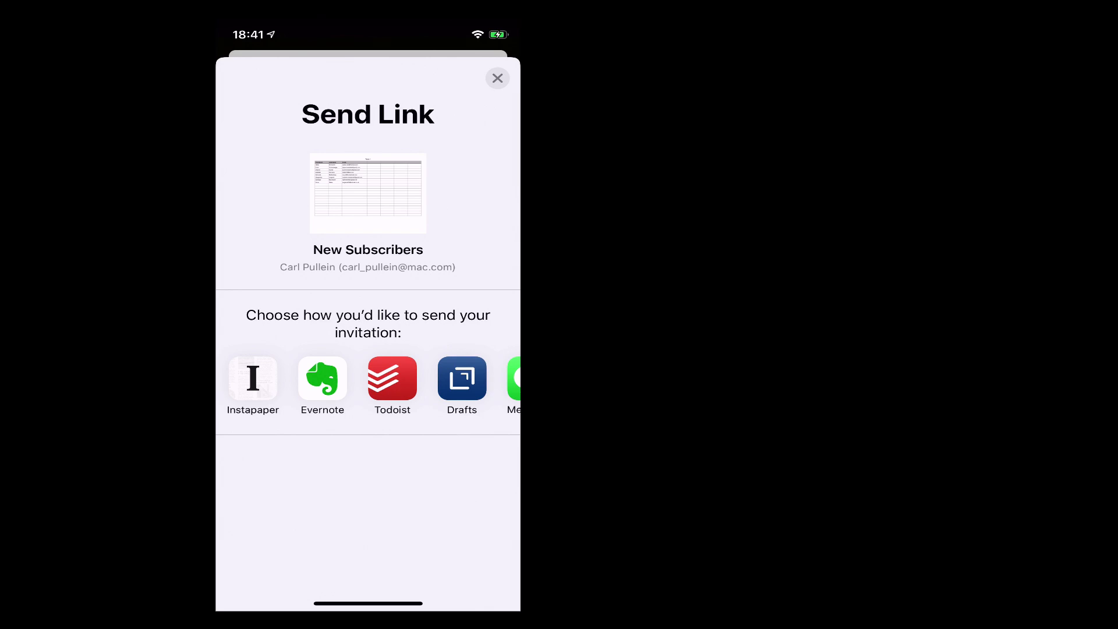
scroll(left, 3)
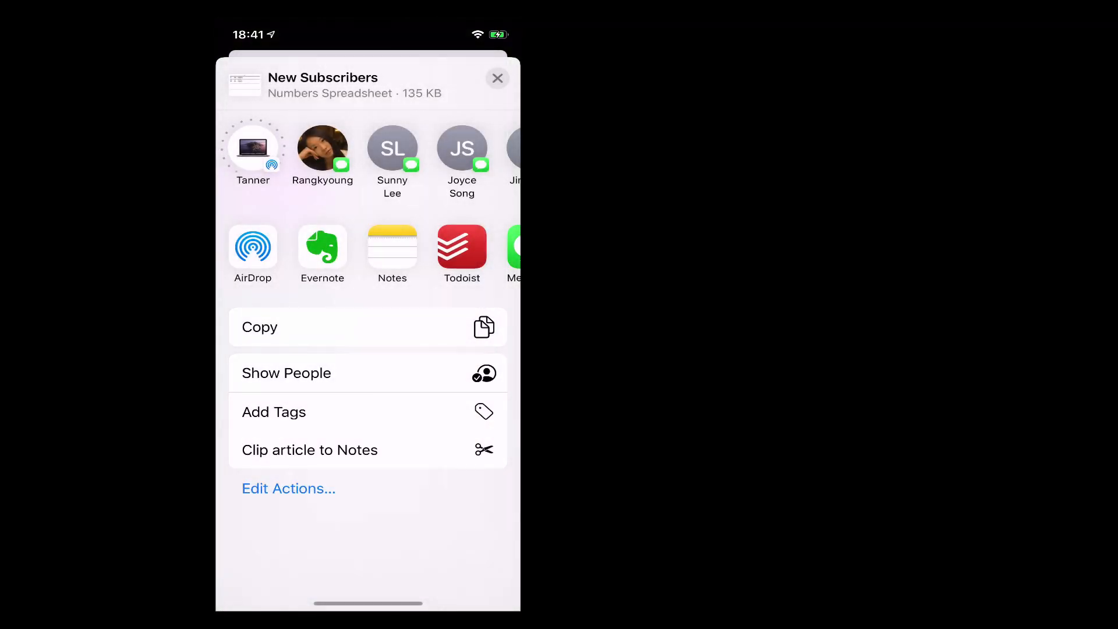
Step: Dismiss the New Subscribers share sheet to reach the iCloud Drive Desktop folder
click(496, 78)
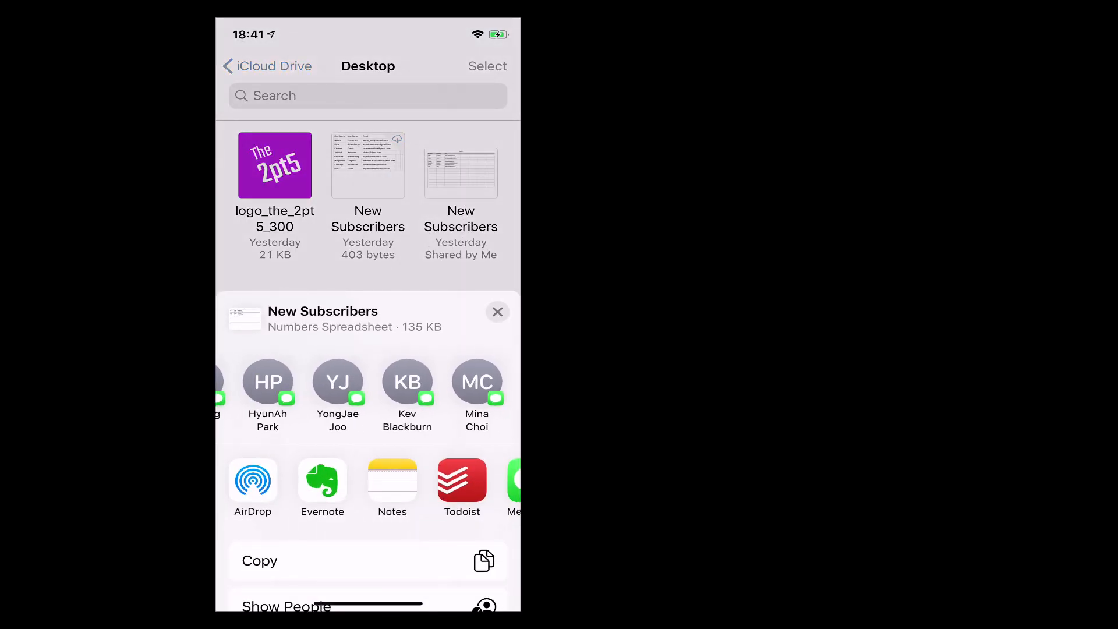
scroll(left, 3)
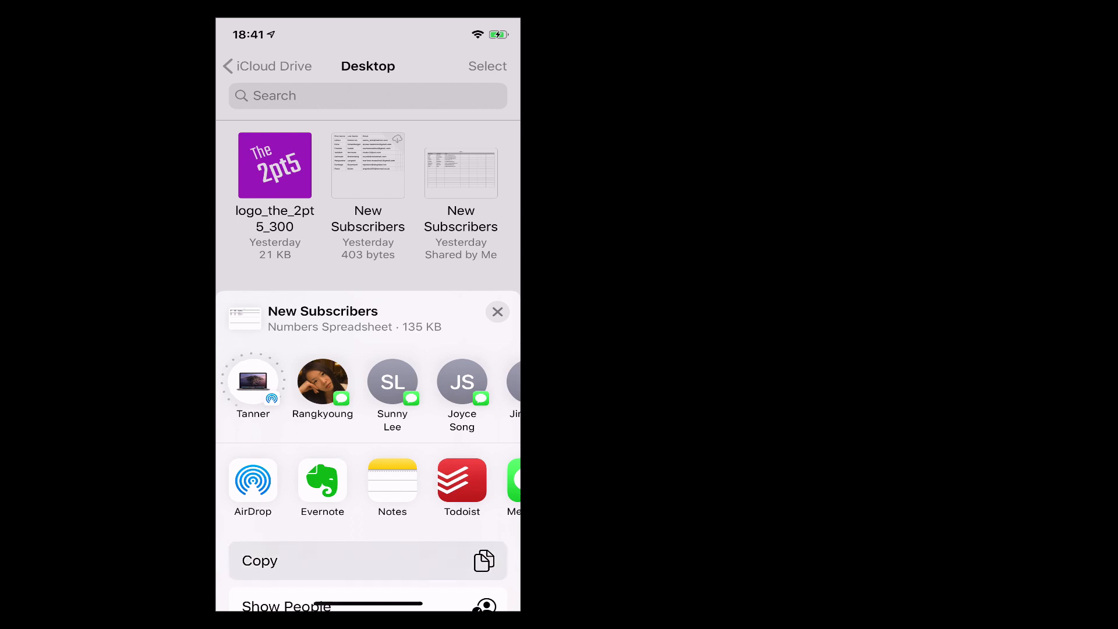
click(498, 312)
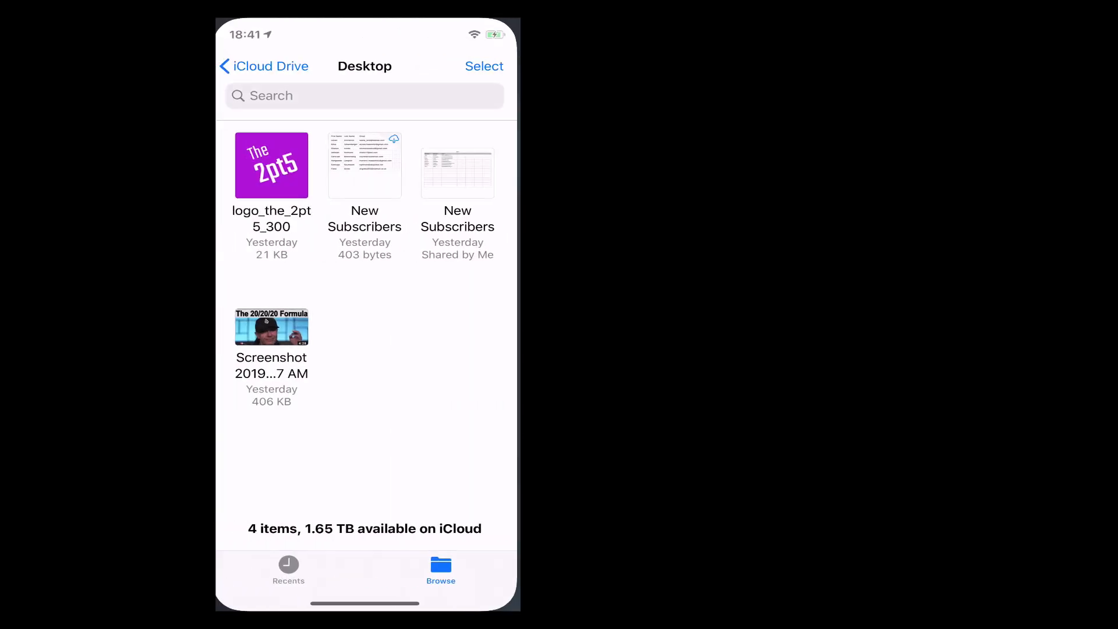
Step: Reopen Send Link for the shared New Subscribers file, close it, and go home
right_click(458, 172)
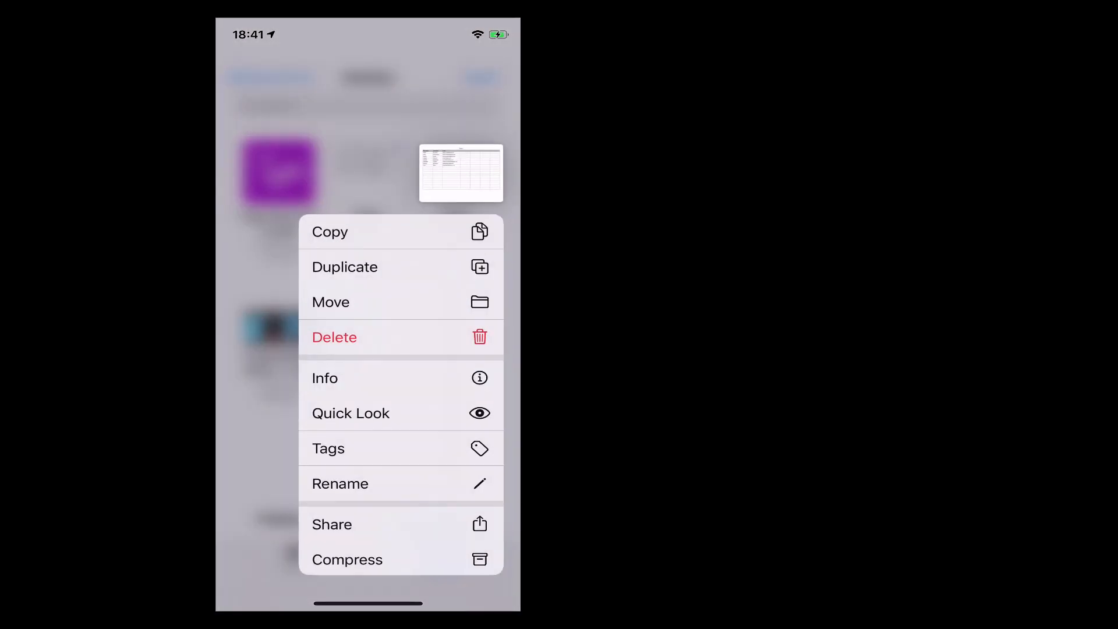
click(331, 524)
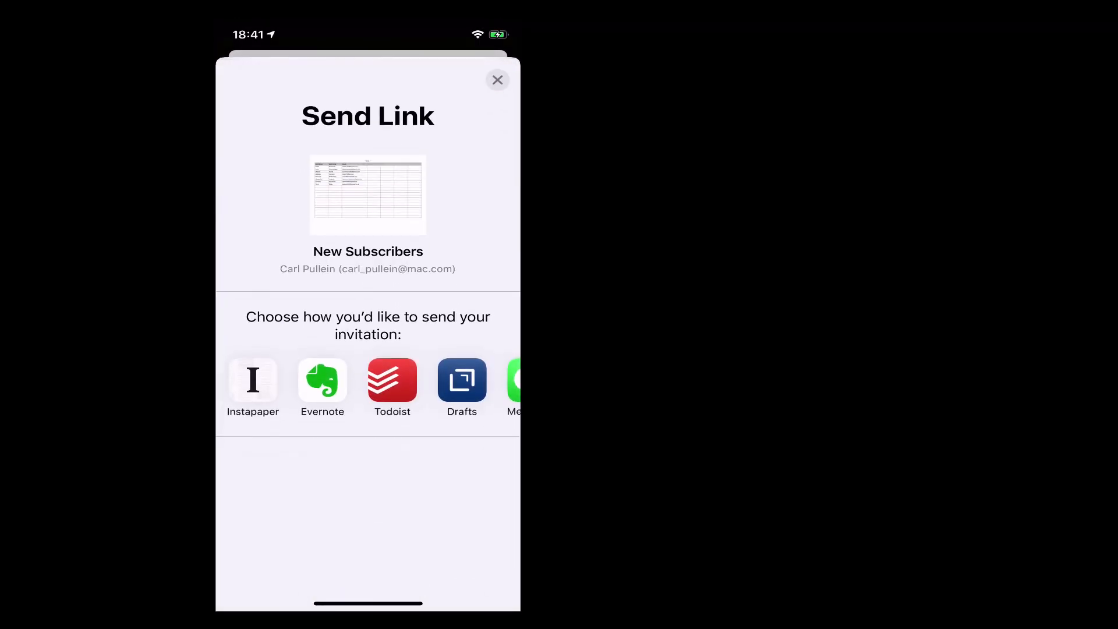
scroll(left, 3)
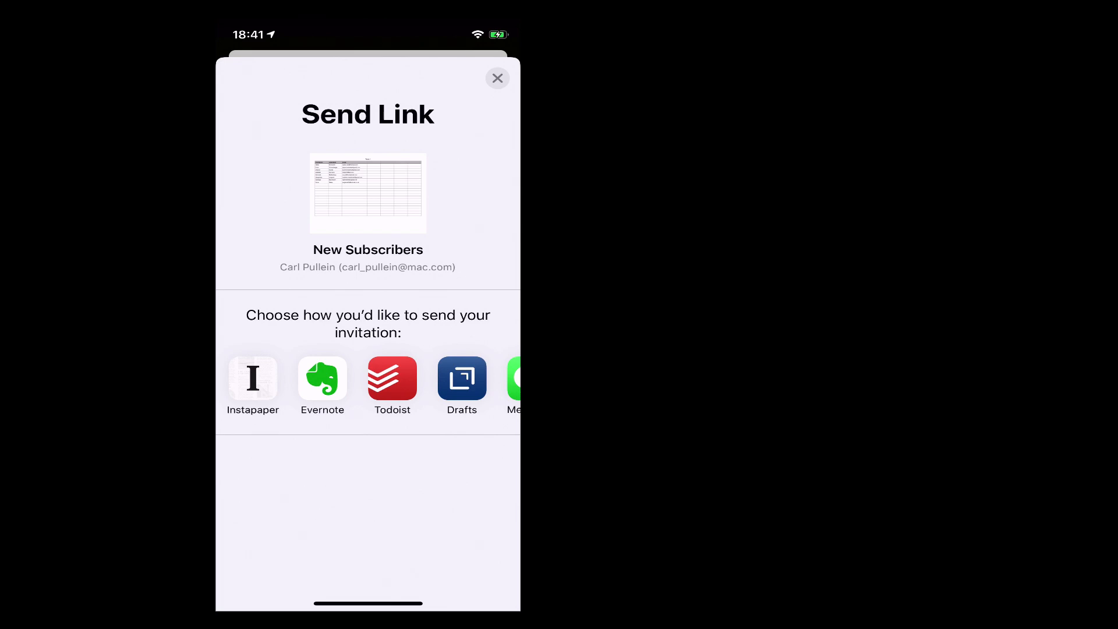
click(496, 78)
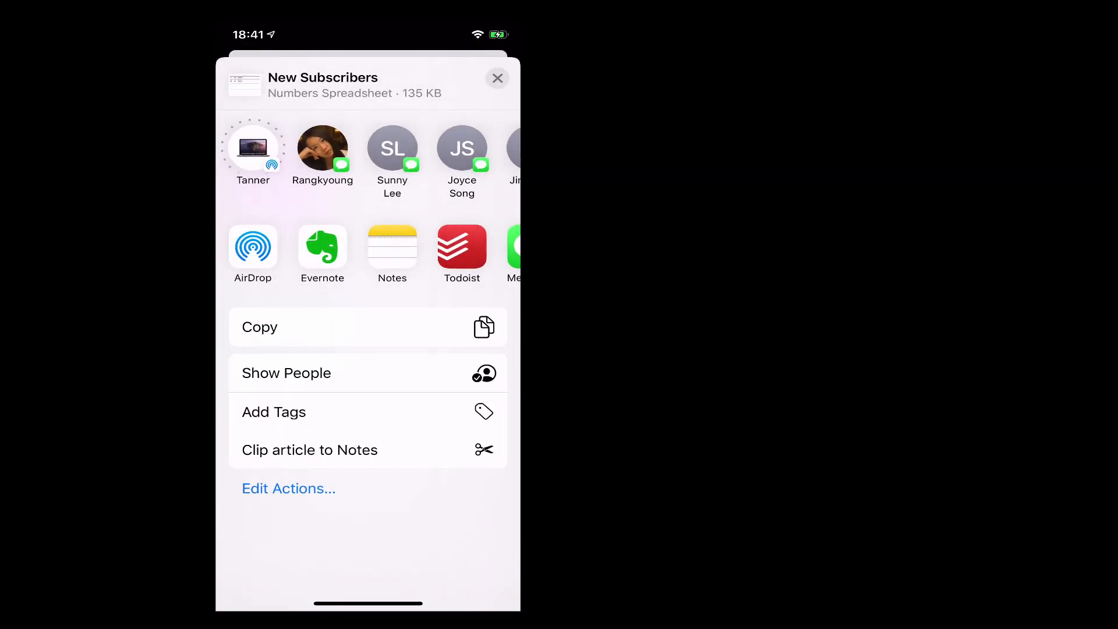
click(497, 78)
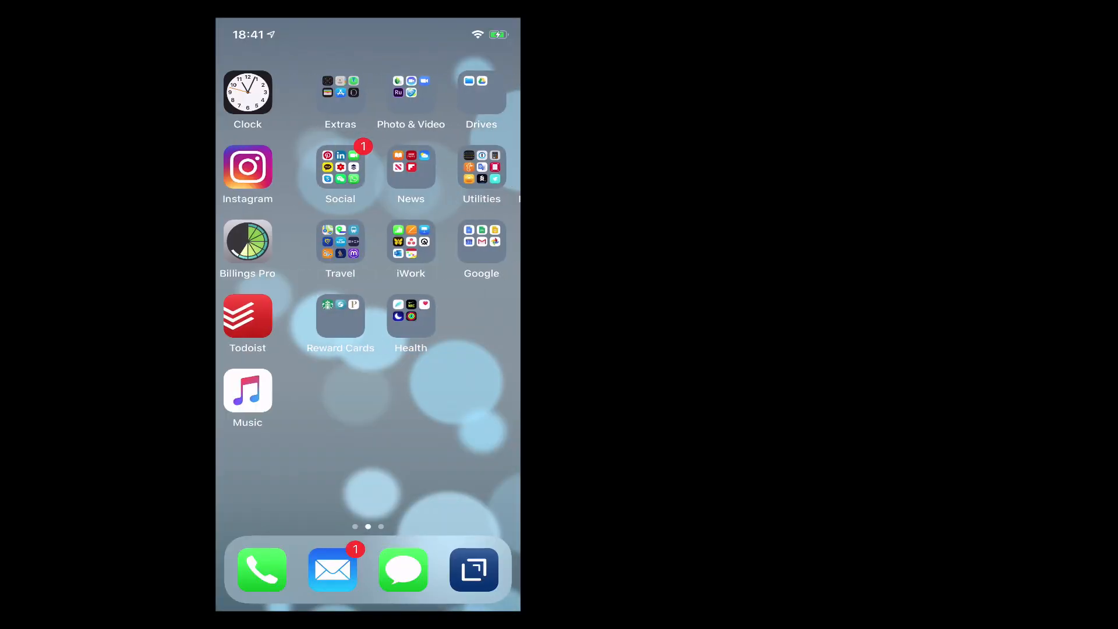